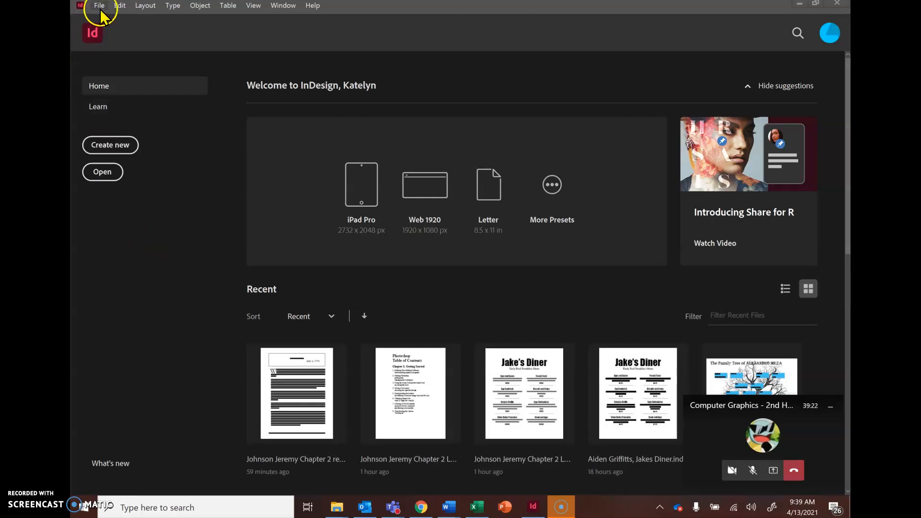
# Browse the menu bar commands, then start a new document from the home screen.
pyautogui.click(200, 5)
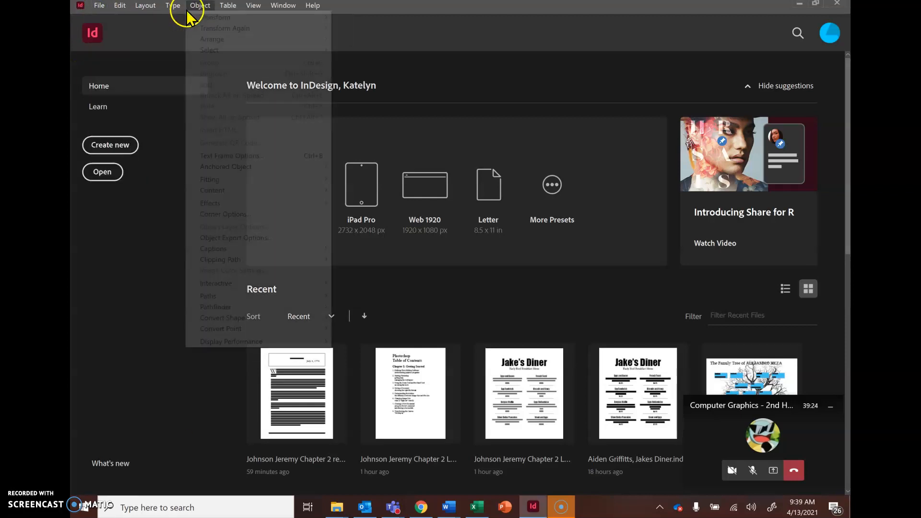
pyautogui.click(282, 6)
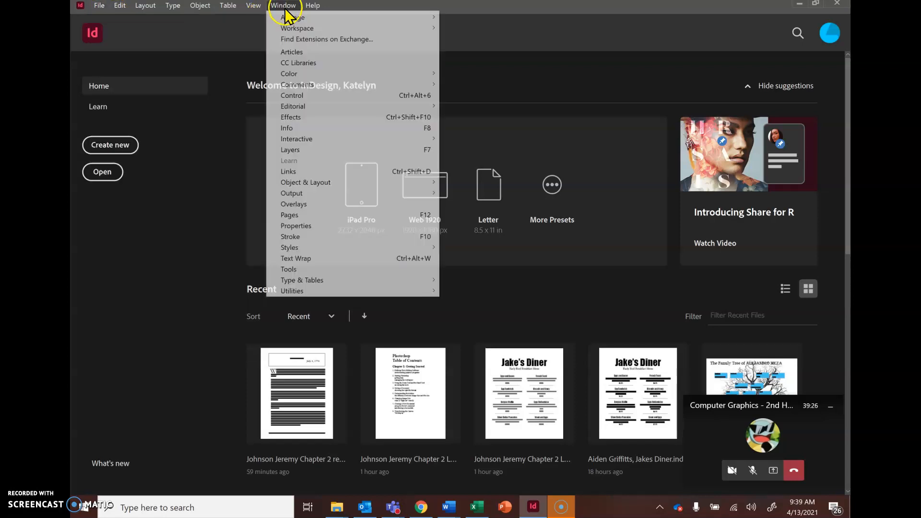
pyautogui.click(99, 6)
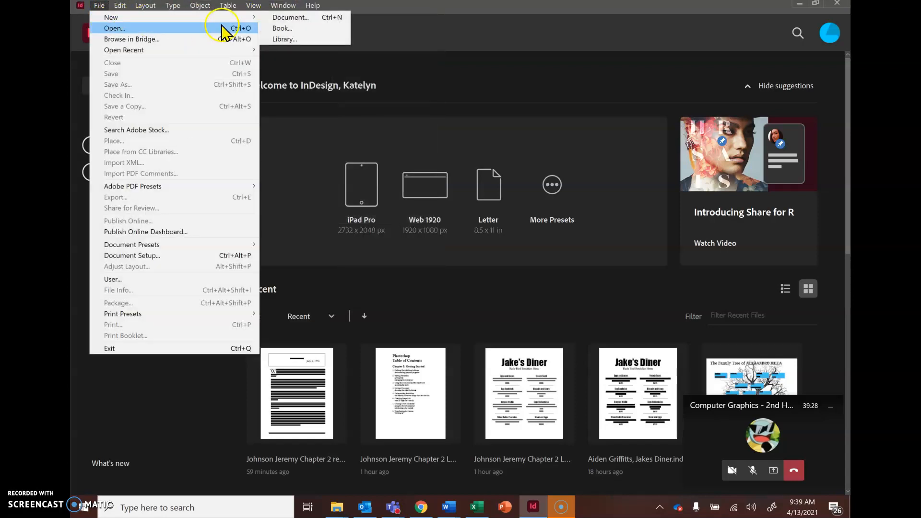
pyautogui.click(99, 6)
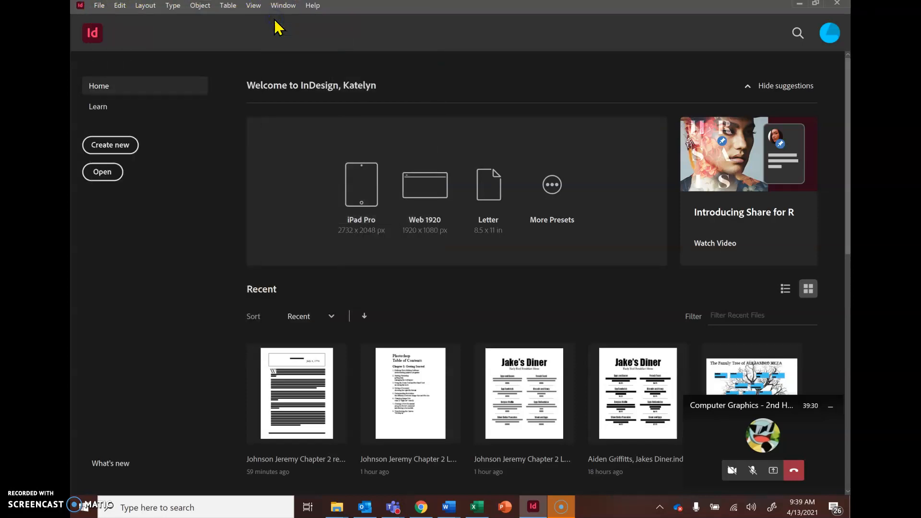
pyautogui.click(109, 145)
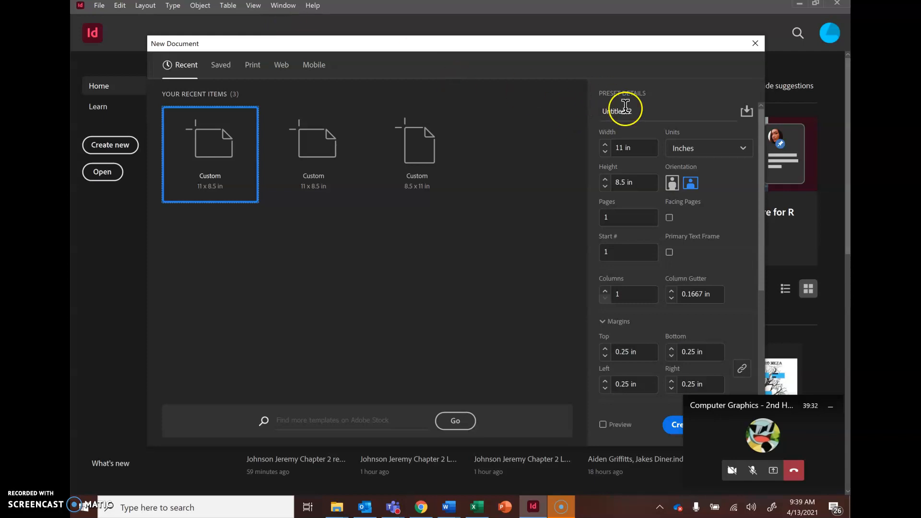
# Name the document 'Lastname, Firstname - Calendar'.
pyautogui.tripleClick(617, 112)
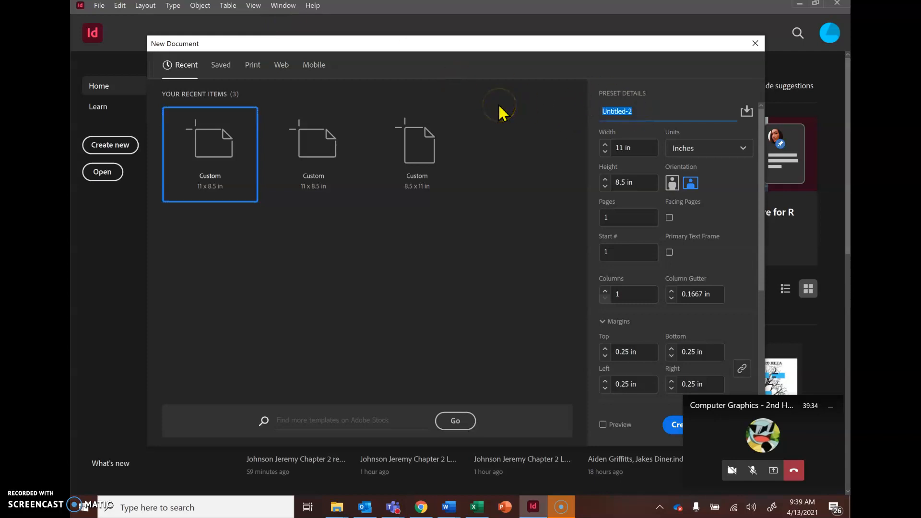
pyautogui.write('Lastname,')
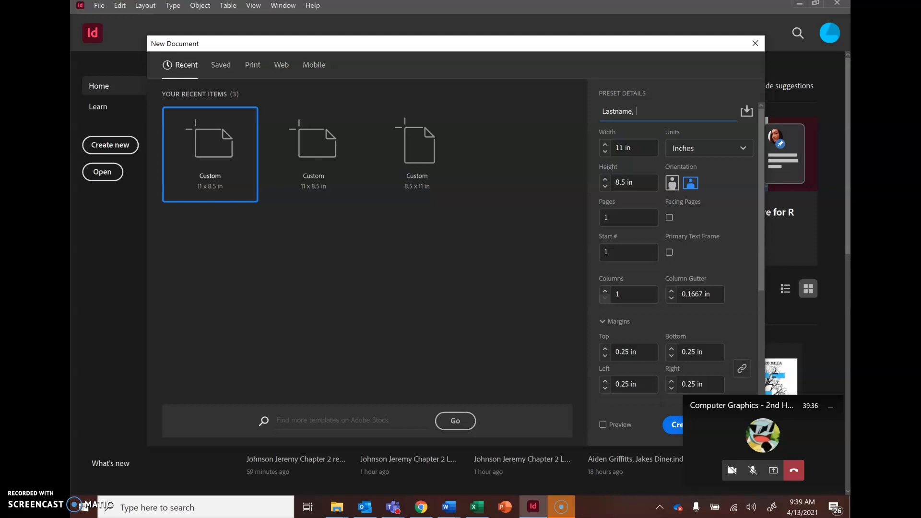
pyautogui.write('Firstname')
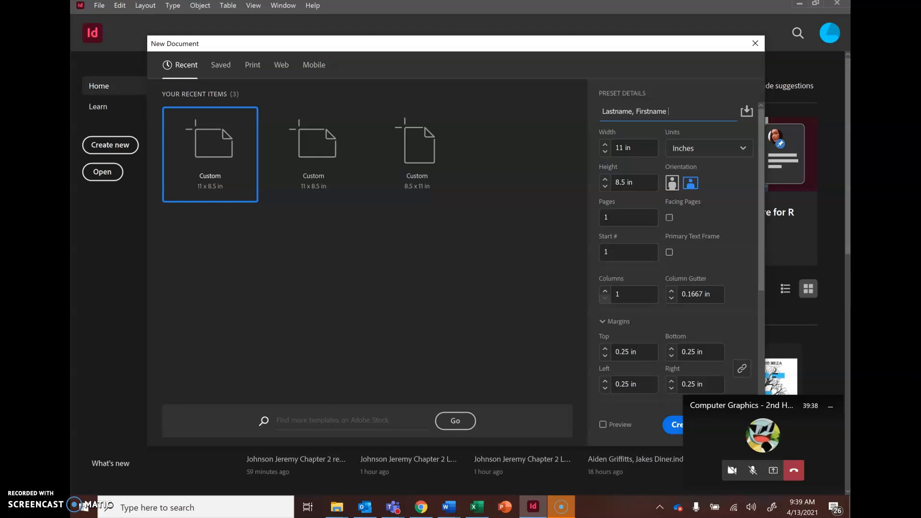
pyautogui.write('- Calendar')
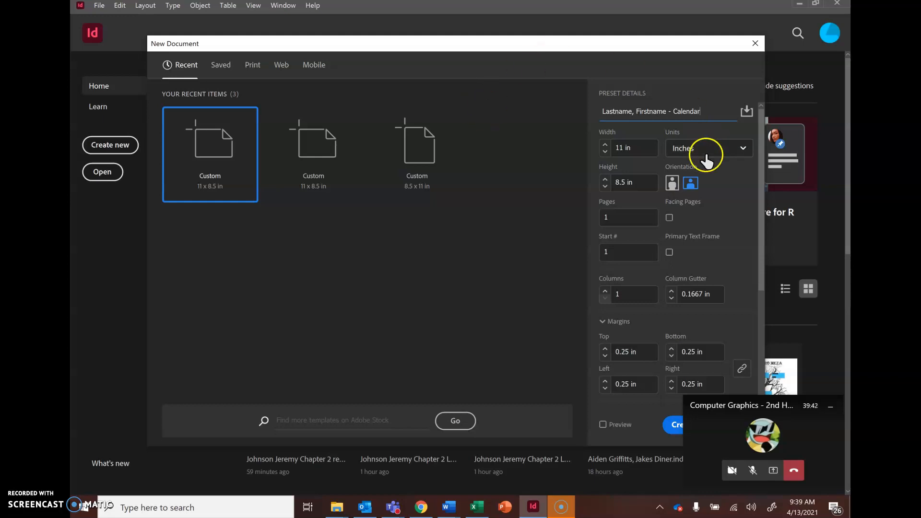
pyautogui.click(709, 148)
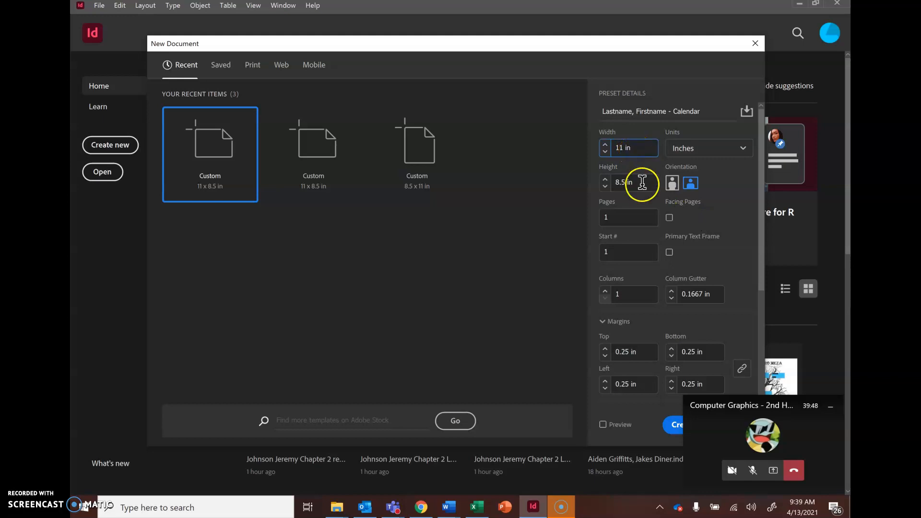
# Set the page to 11 × 8.5 in with 26 pages and create the document.
pyautogui.tripleClick(628, 183)
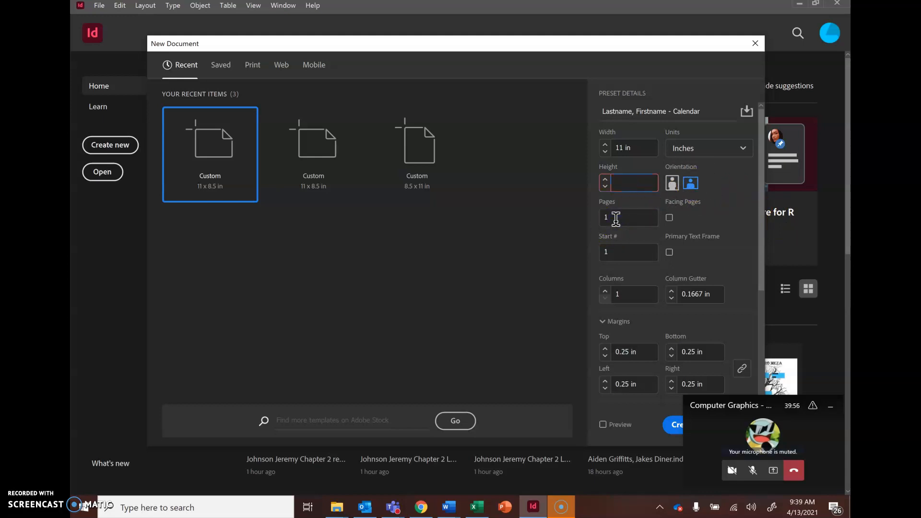
pyautogui.write('8.5')
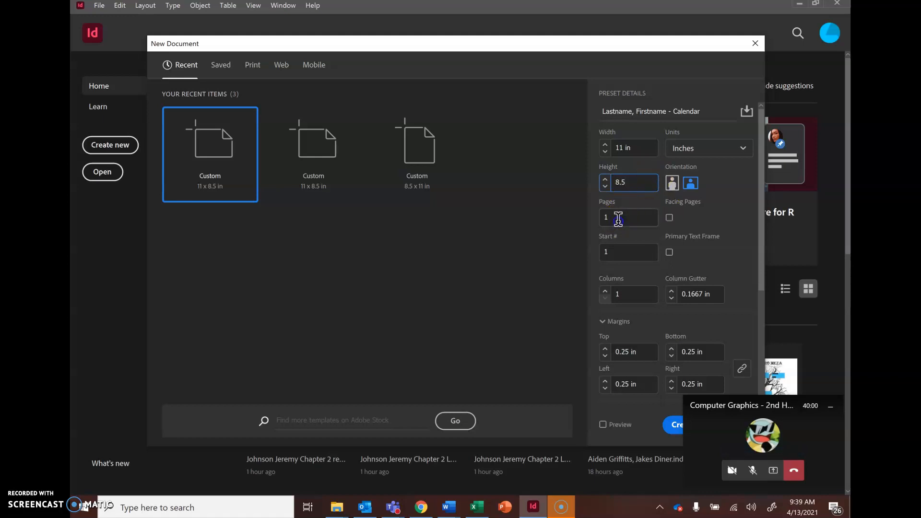
pyautogui.click(627, 217)
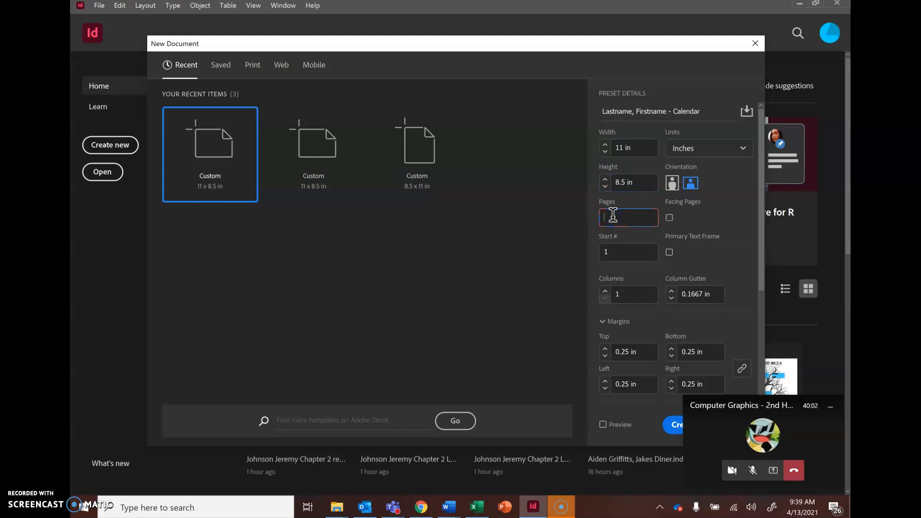
pyautogui.write('26')
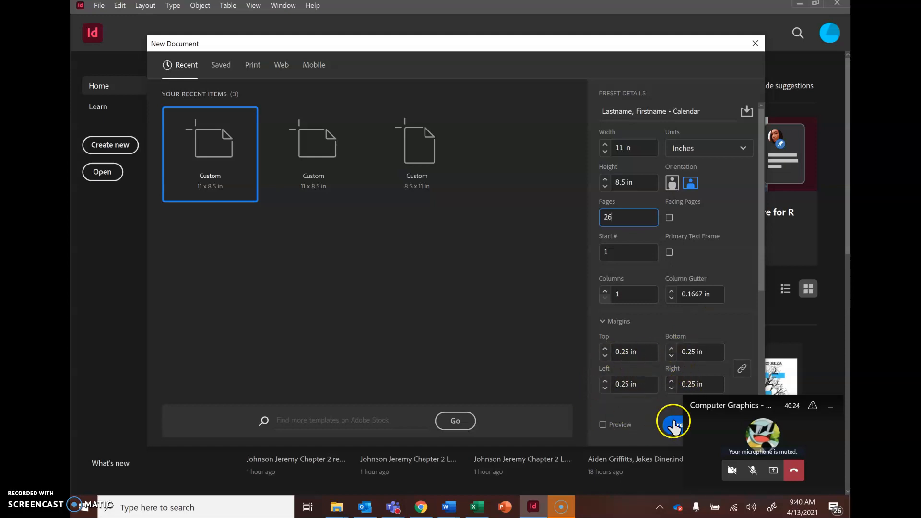
pyautogui.scroll(-3)
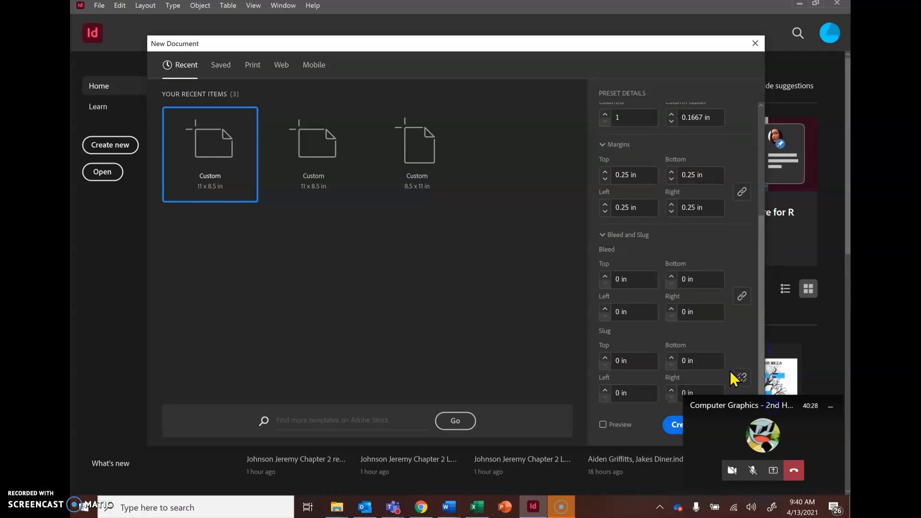
pyautogui.click(755, 43)
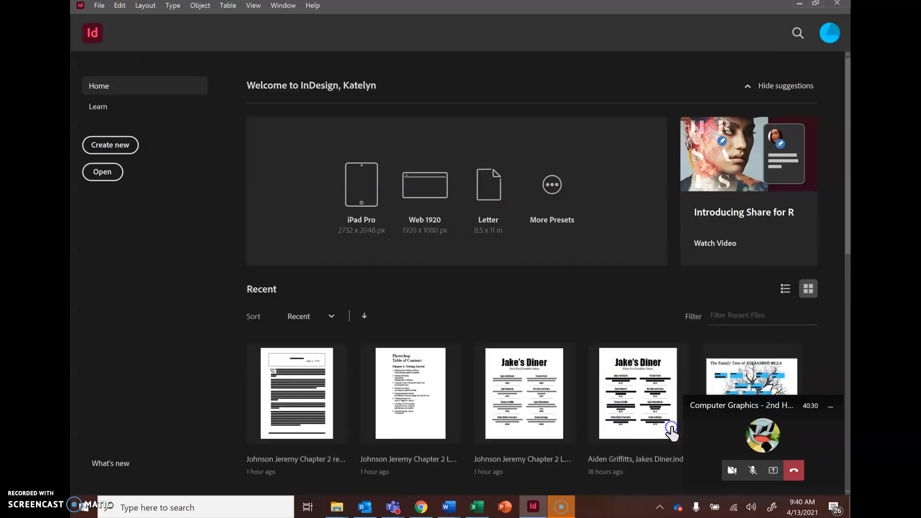
# Open the new Calendar document and show the Pages panel listing its 26 pages and A-Master.
pyautogui.click(109, 144)
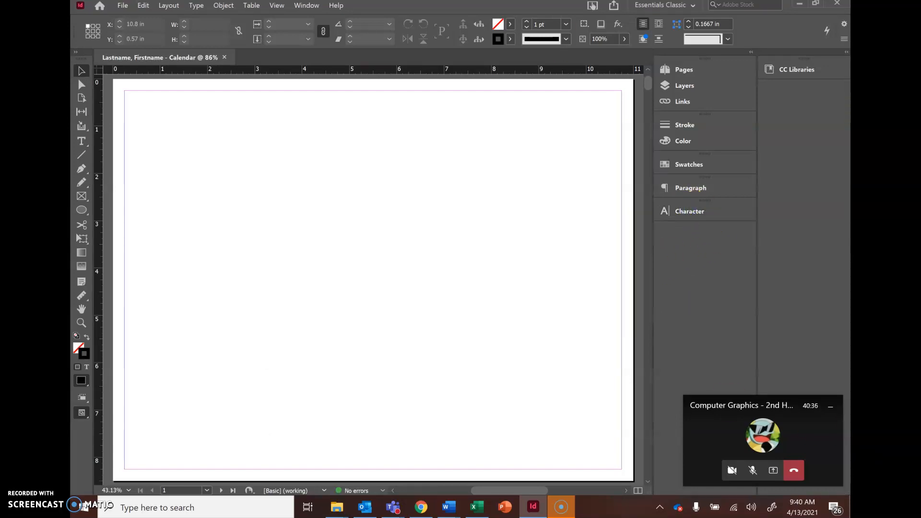
pyautogui.click(306, 6)
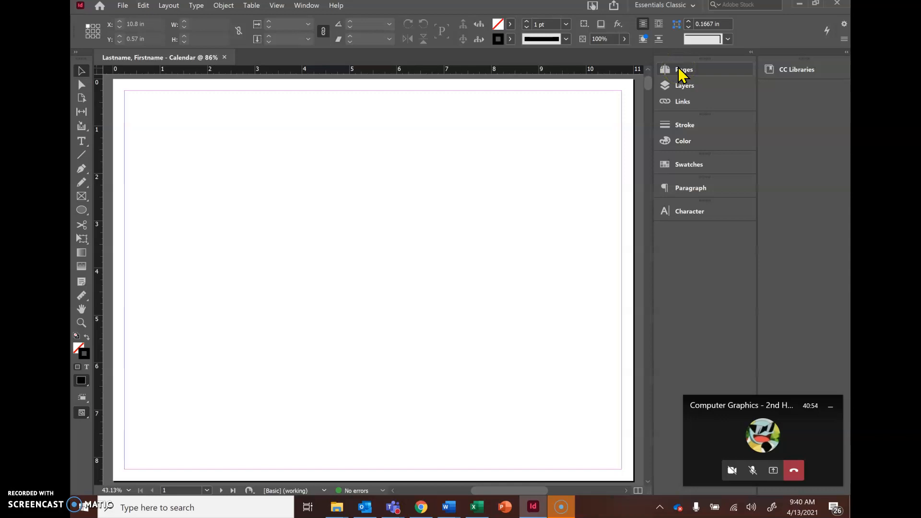
pyautogui.click(752, 470)
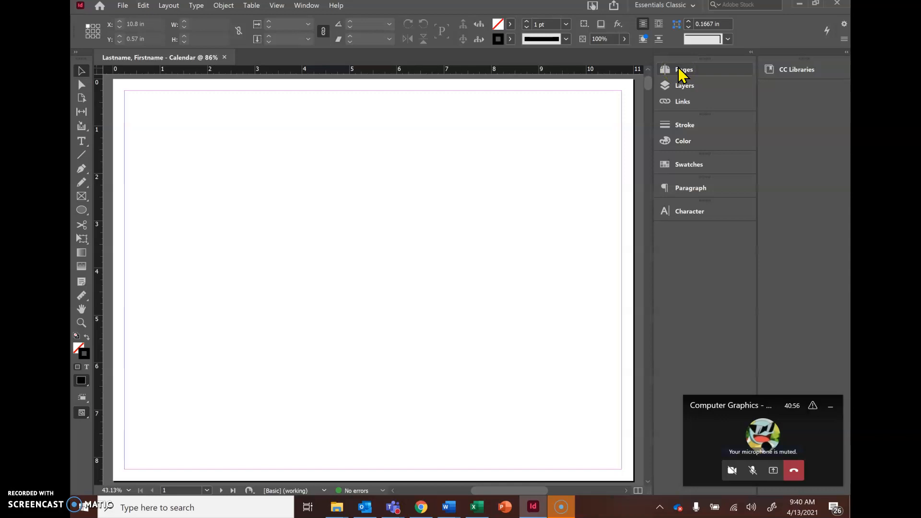
pyautogui.click(683, 69)
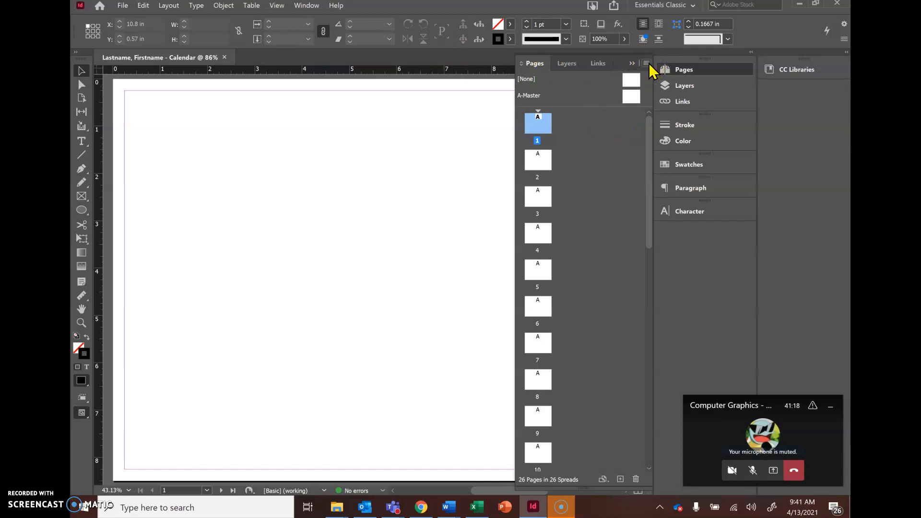
# Create a new master page named Dates with prefix B via the Pages panel menu.
pyautogui.click(646, 63)
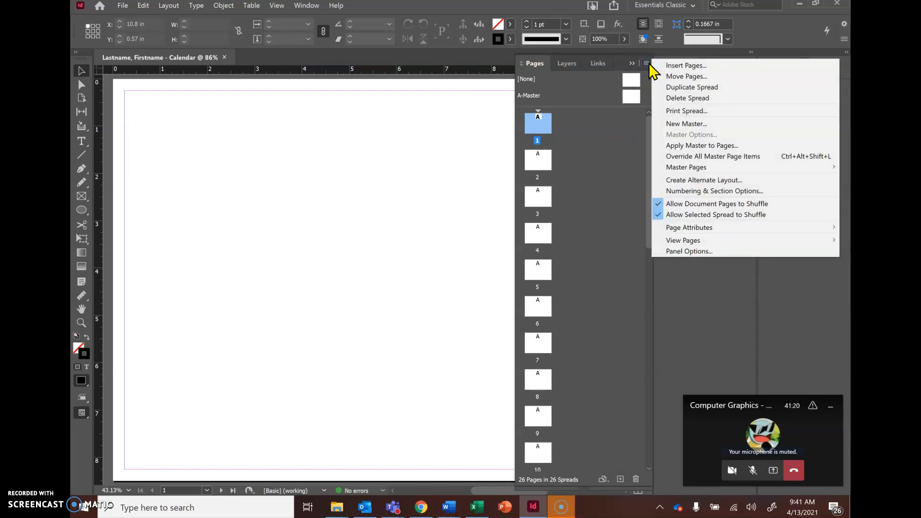
pyautogui.moveTo(685, 123)
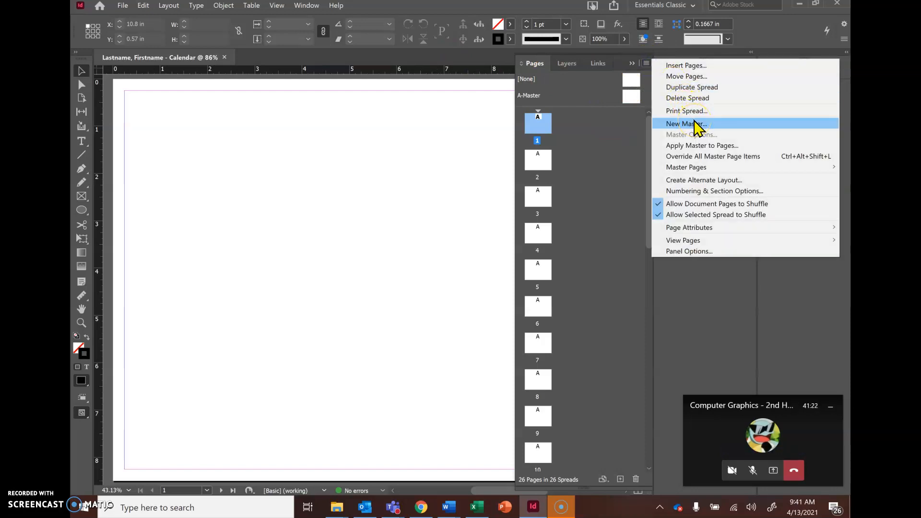
pyautogui.click(686, 123)
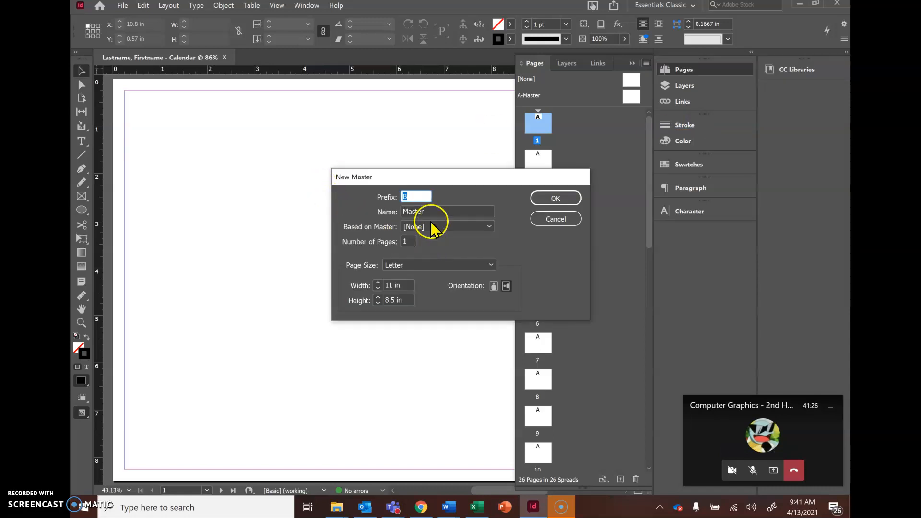
pyautogui.click(446, 211)
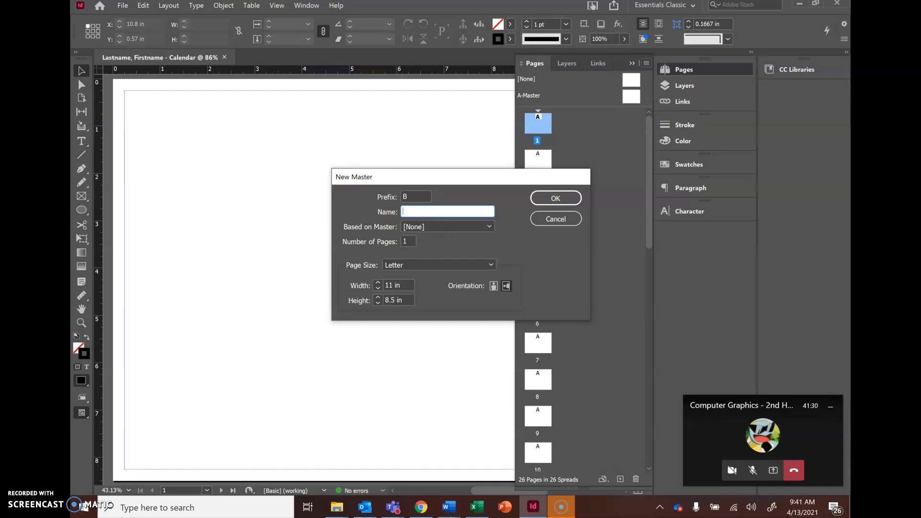
pyautogui.write('Dates')
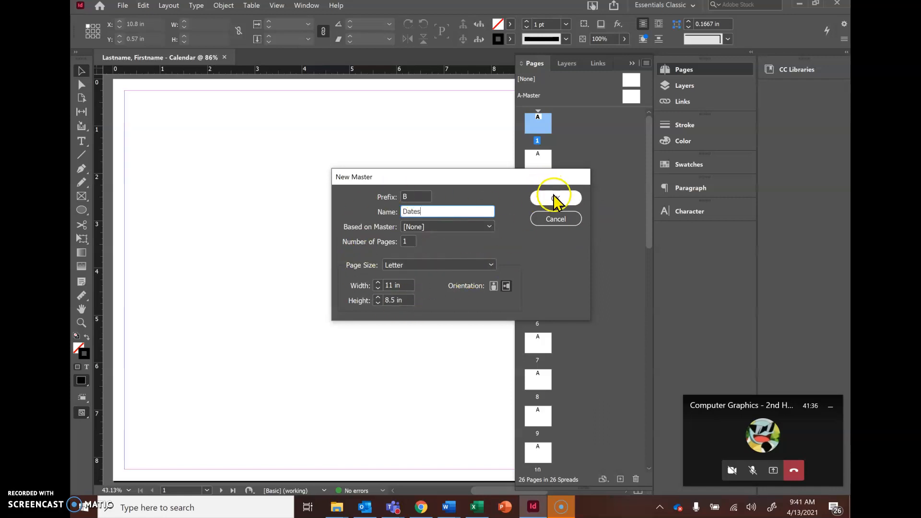
pyautogui.click(554, 197)
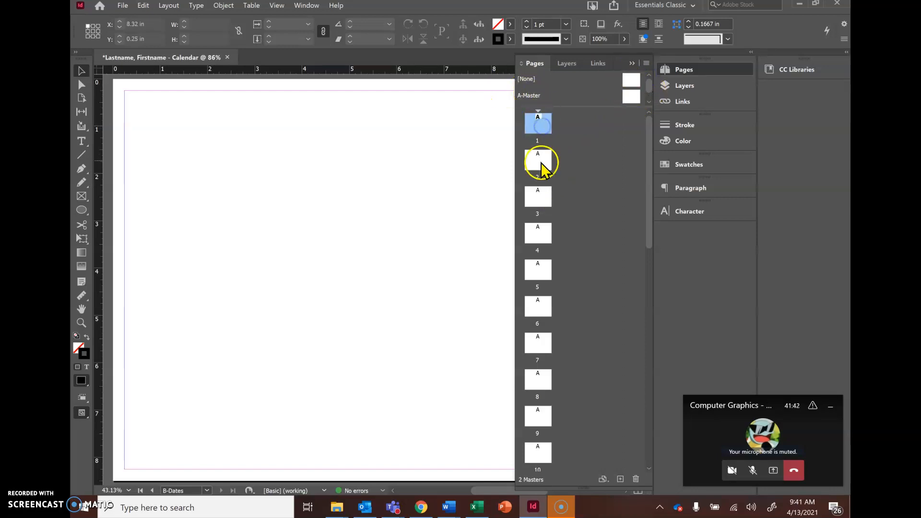
pyautogui.click(538, 233)
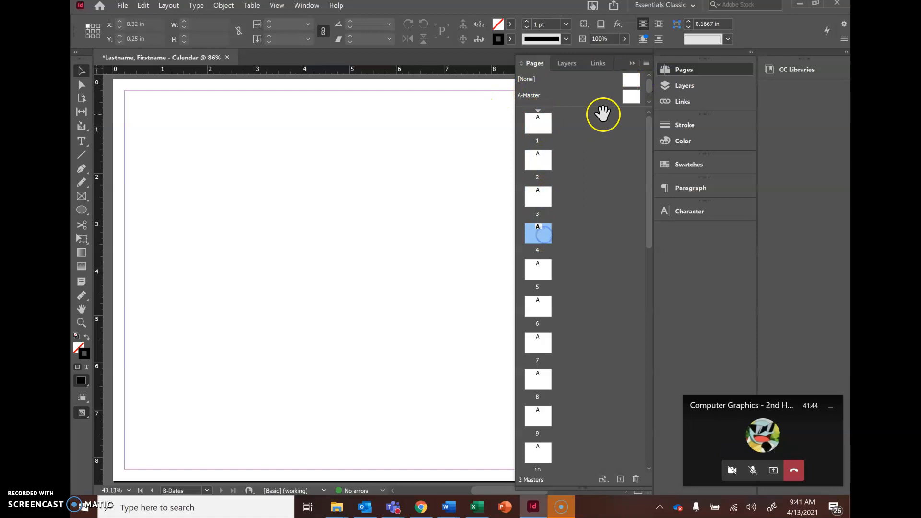
pyautogui.click(529, 96)
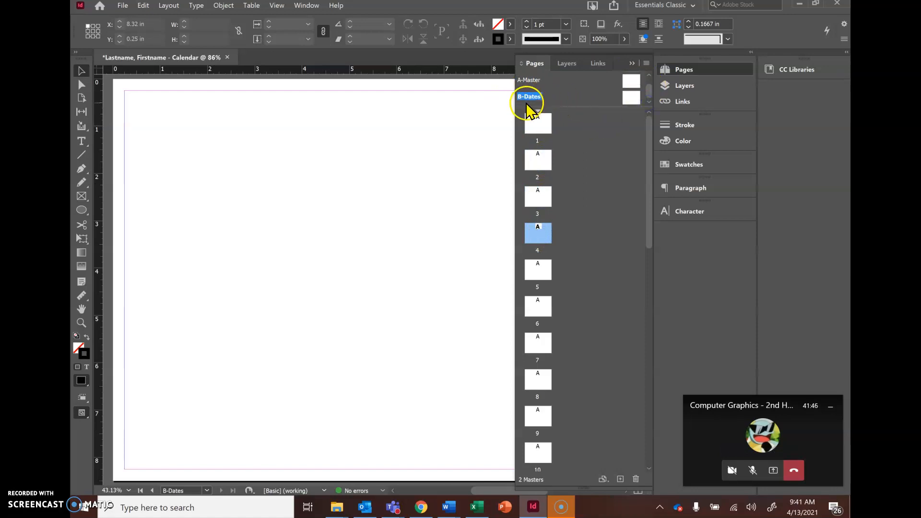
pyautogui.click(527, 96)
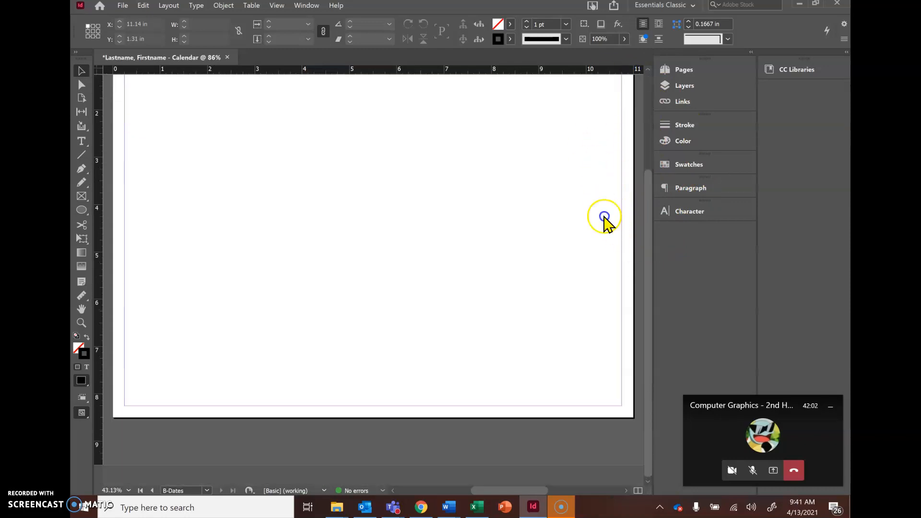
pyautogui.click(683, 69)
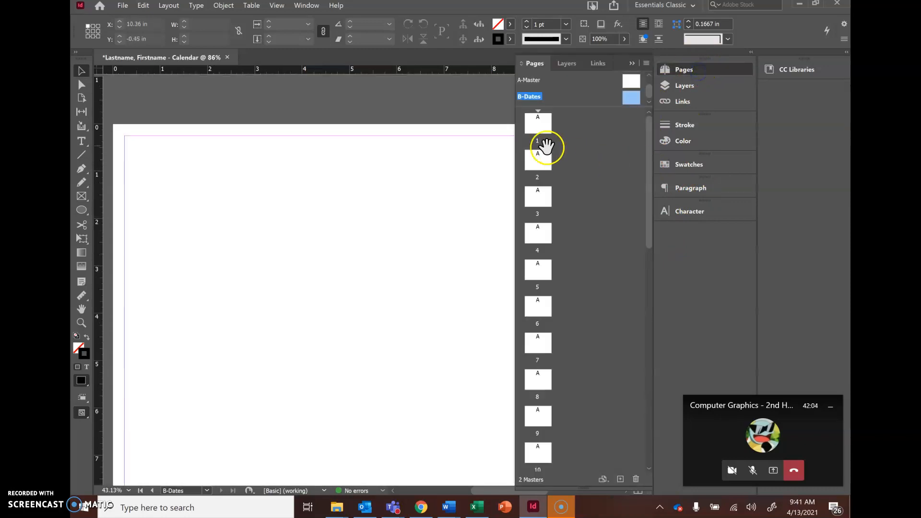
pyautogui.click(537, 122)
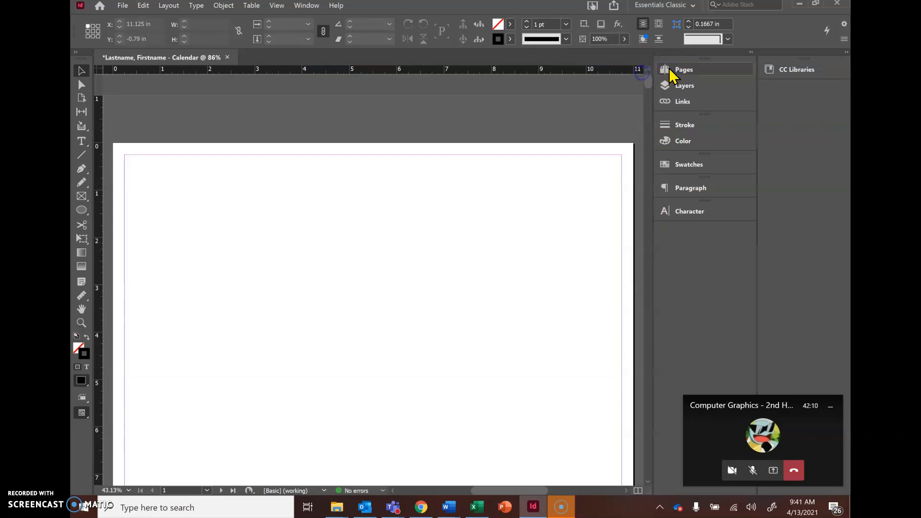
pyautogui.click(683, 69)
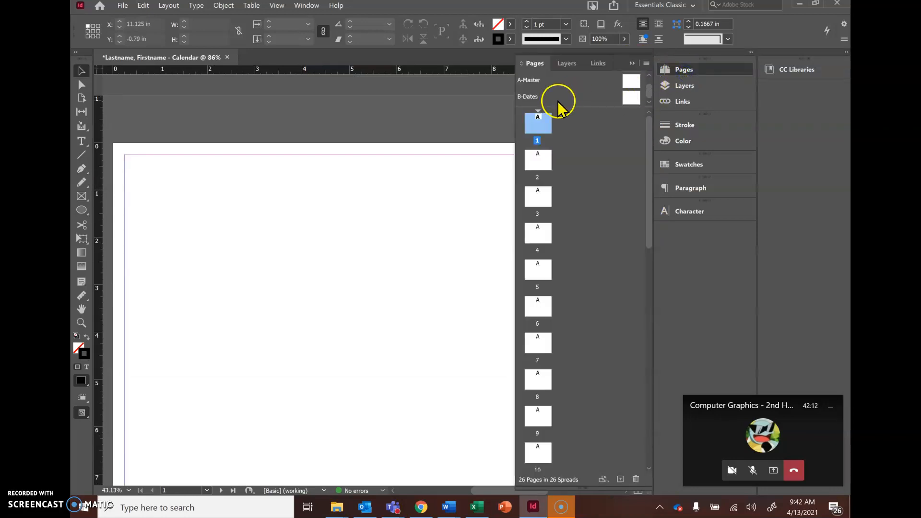
pyautogui.doubleClick(526, 96)
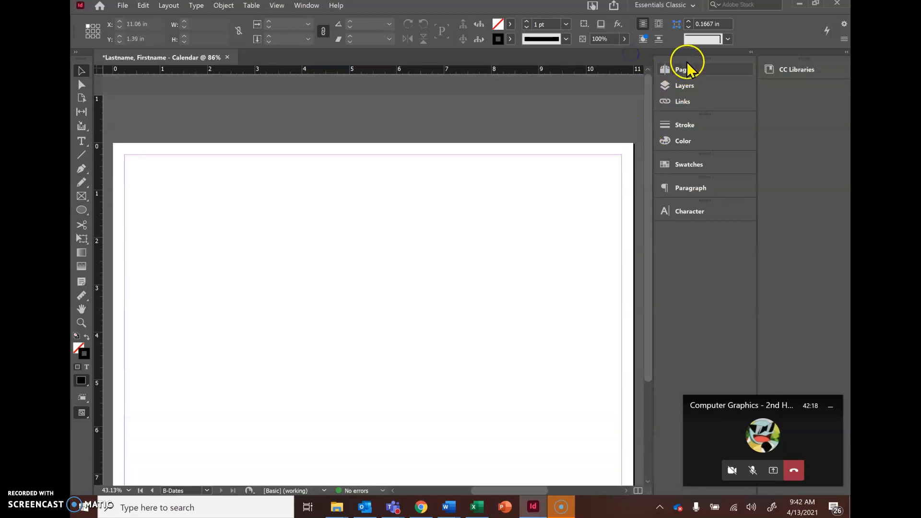
pyautogui.click(684, 69)
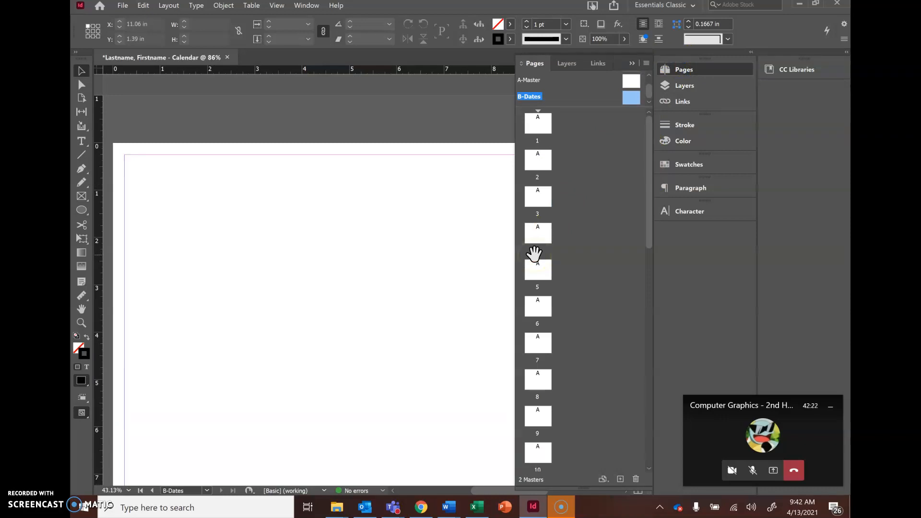
pyautogui.moveTo(326, 246)
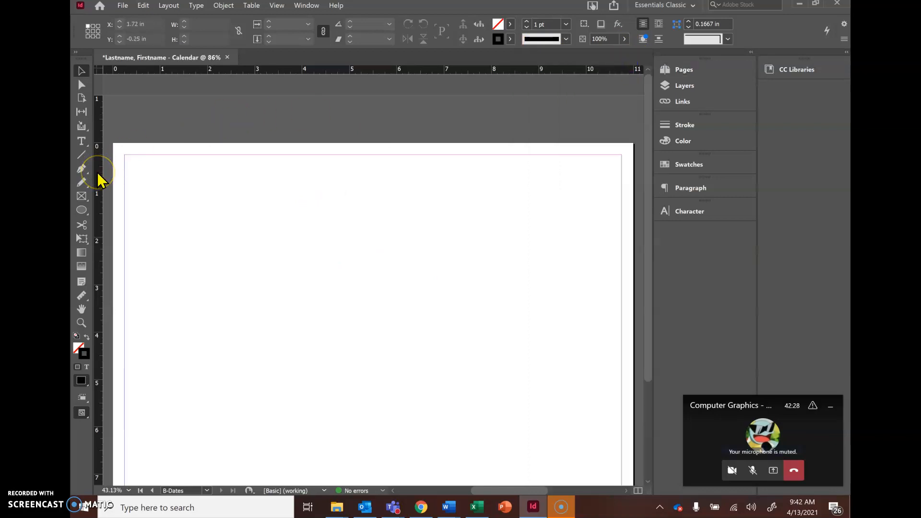
pyautogui.moveTo(138, 100)
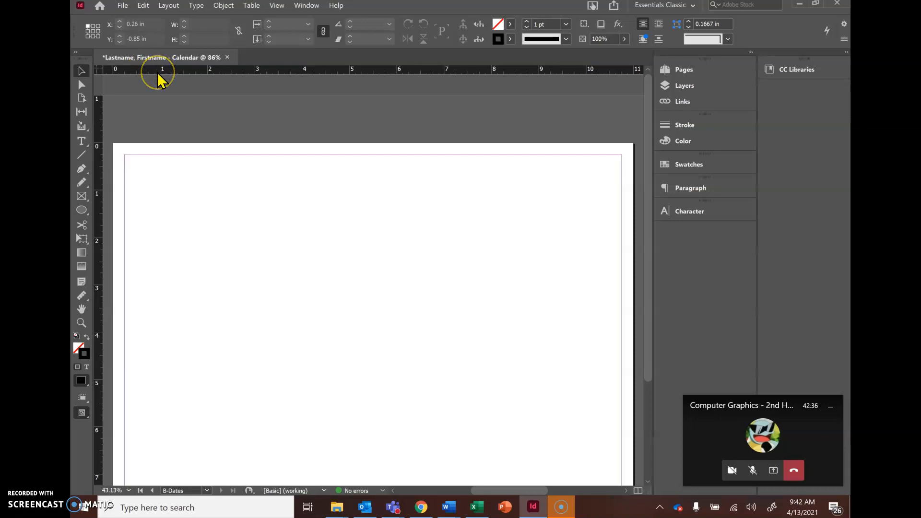
pyautogui.moveTo(426, 69)
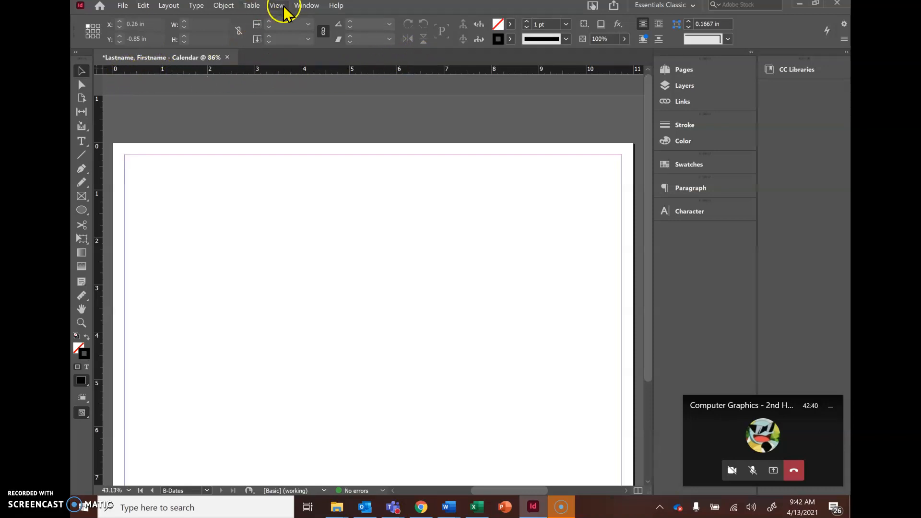
pyautogui.click(276, 5)
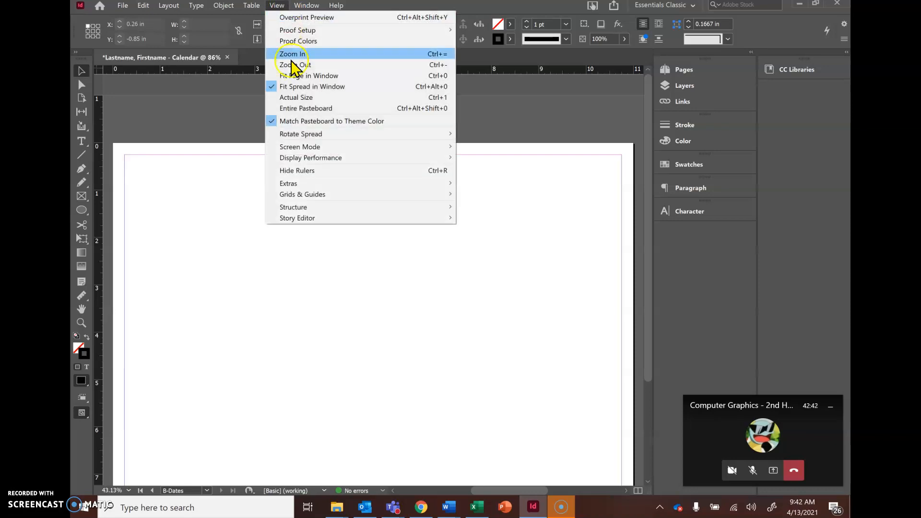
pyautogui.moveTo(327, 174)
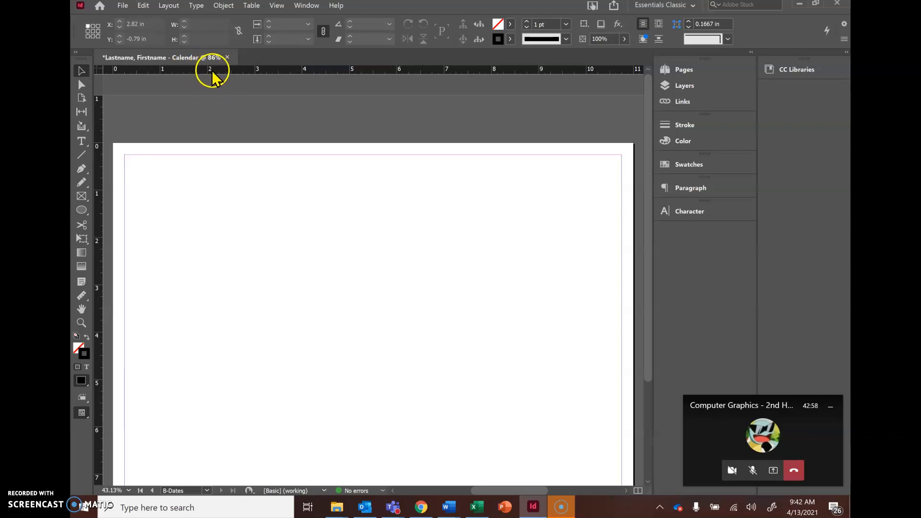
pyautogui.moveTo(232, 72)
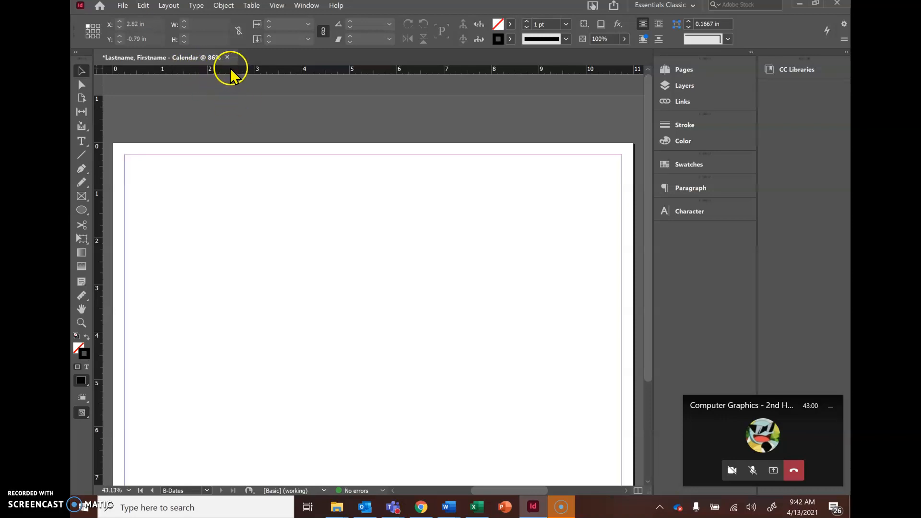
pyautogui.moveTo(229, 80)
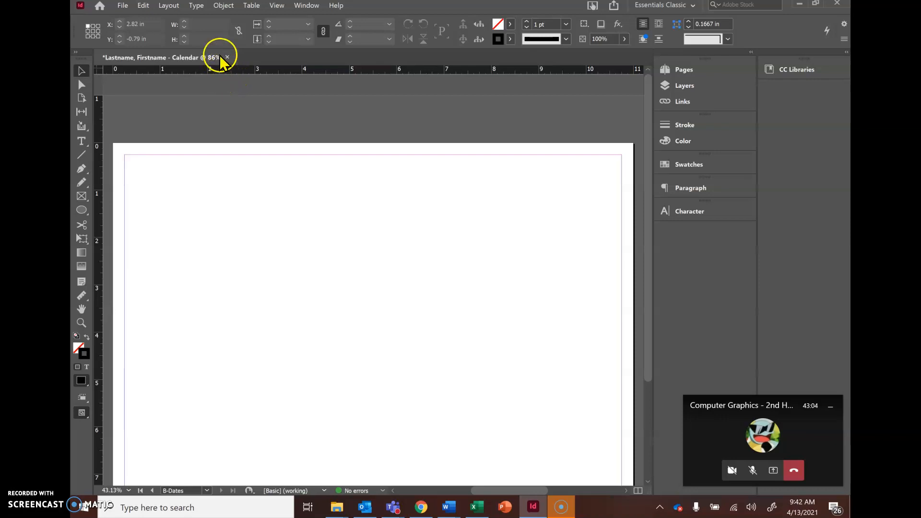
pyautogui.moveTo(228, 79)
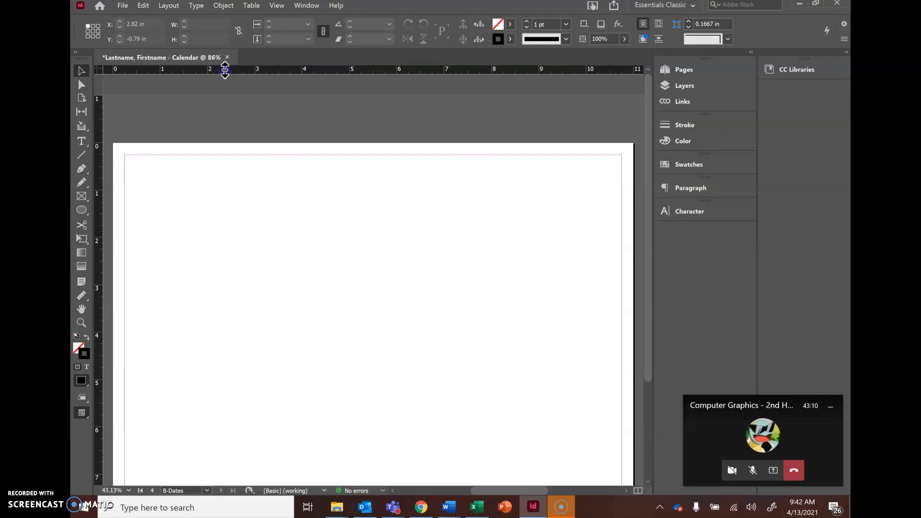
# Drag horizontal guides from the ruler and position them at Y 2 in and 3.375 in.
pyautogui.moveTo(224, 70); pyautogui.dragTo(253, 193)
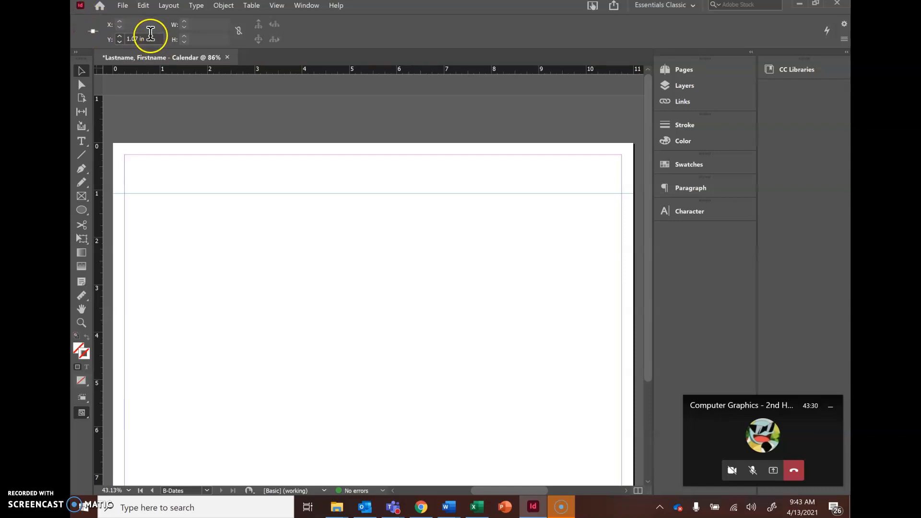
pyautogui.write('2')
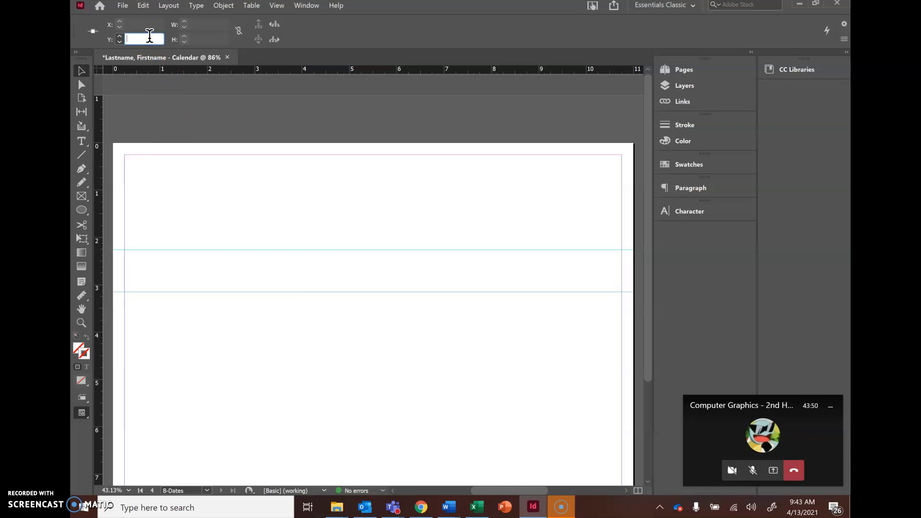
pyautogui.write('3.375')
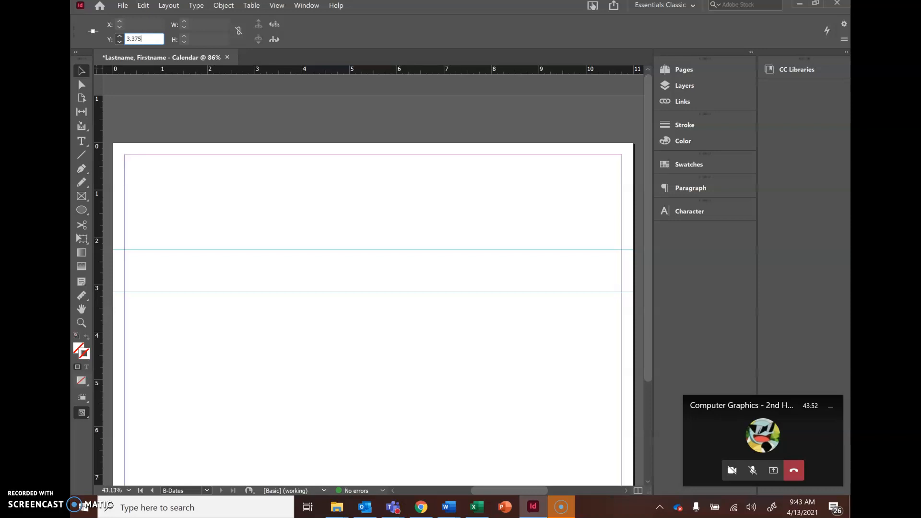
pyautogui.press('enter')
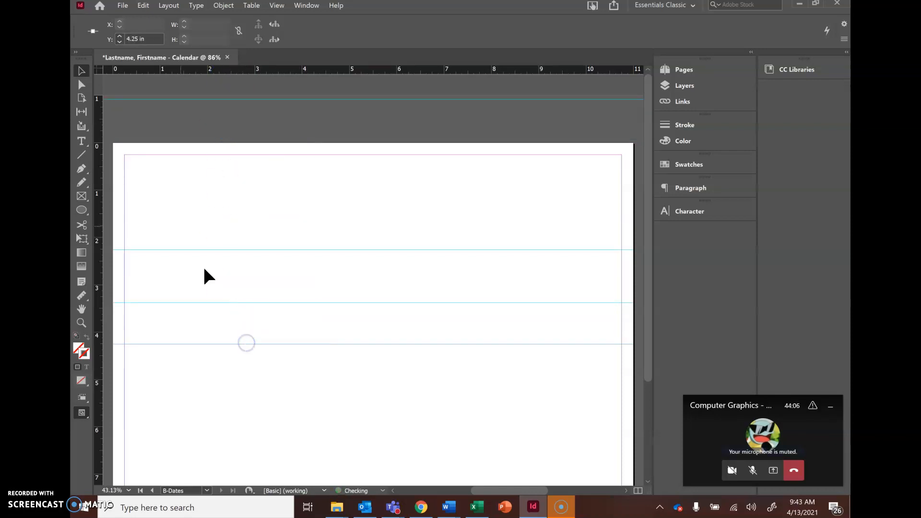
# Add the remaining horizontal guides at Y 4.5, 5.625 and 6.75 in.
pyautogui.click(141, 38)
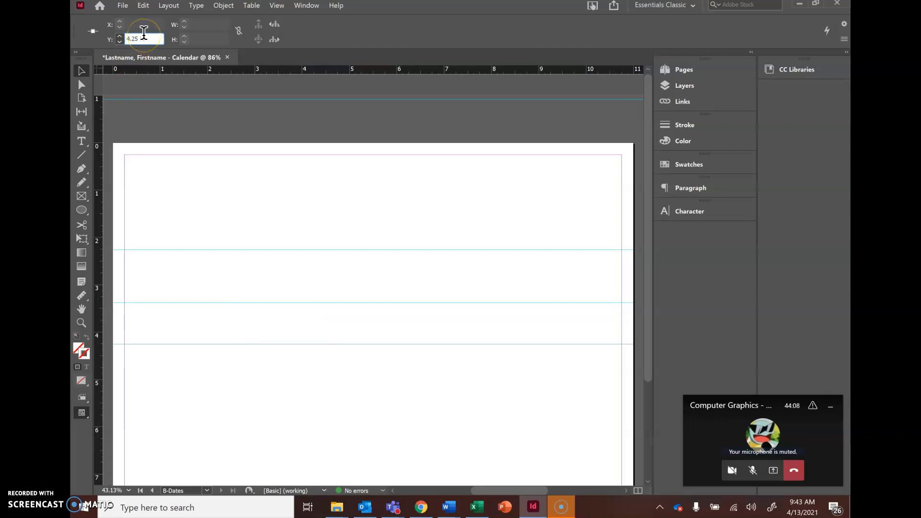
pyautogui.click(144, 38)
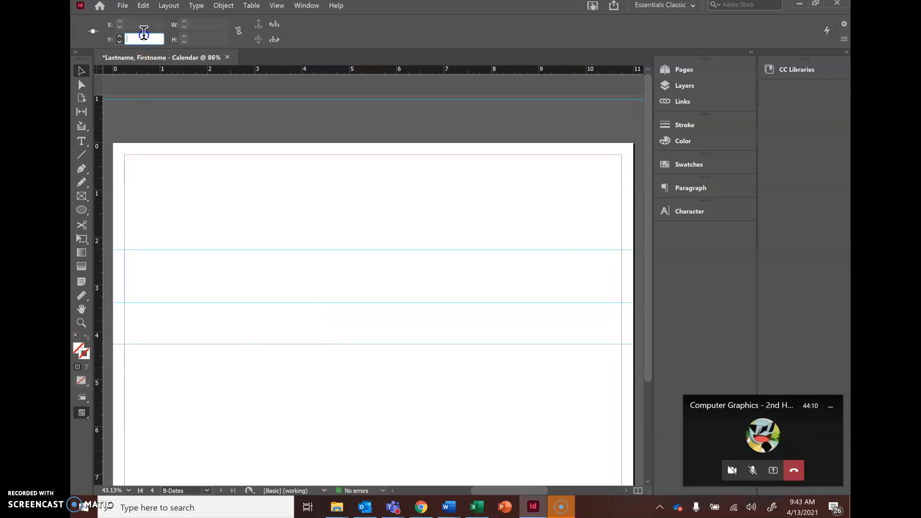
pyautogui.write('4.5 in')
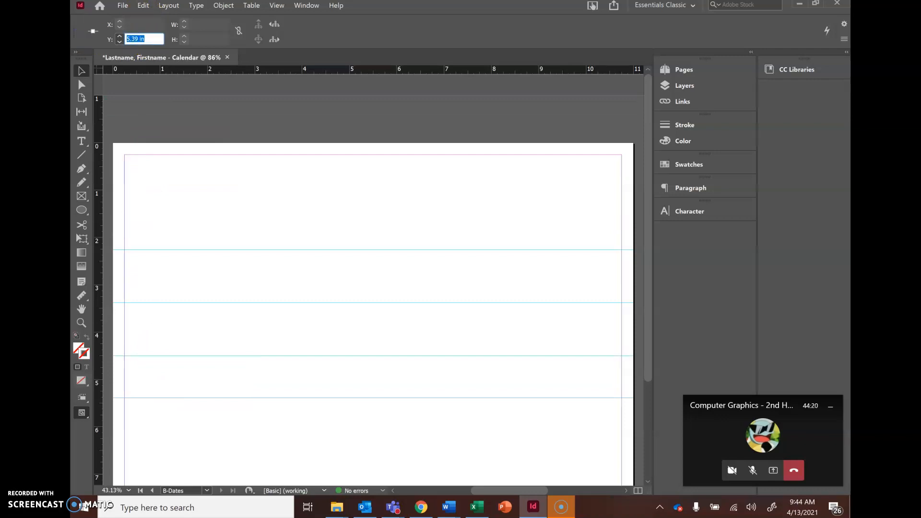
pyautogui.write('5.6')
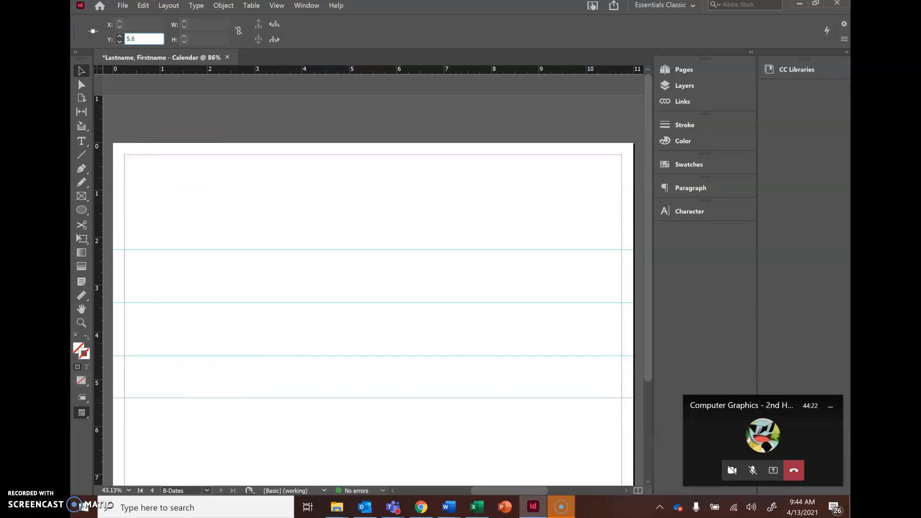
pyautogui.write('5.625 in')
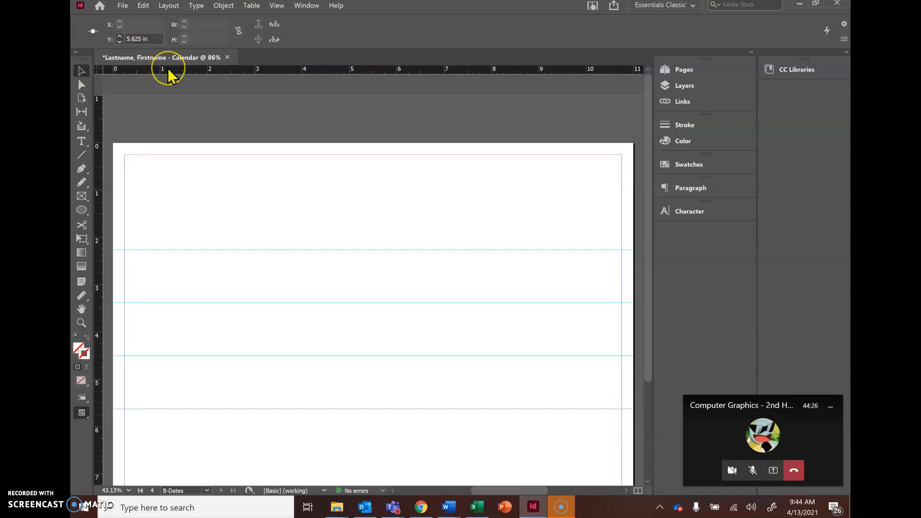
pyautogui.moveTo(168, 69); pyautogui.dragTo(166, 130)
pyautogui.write('6')
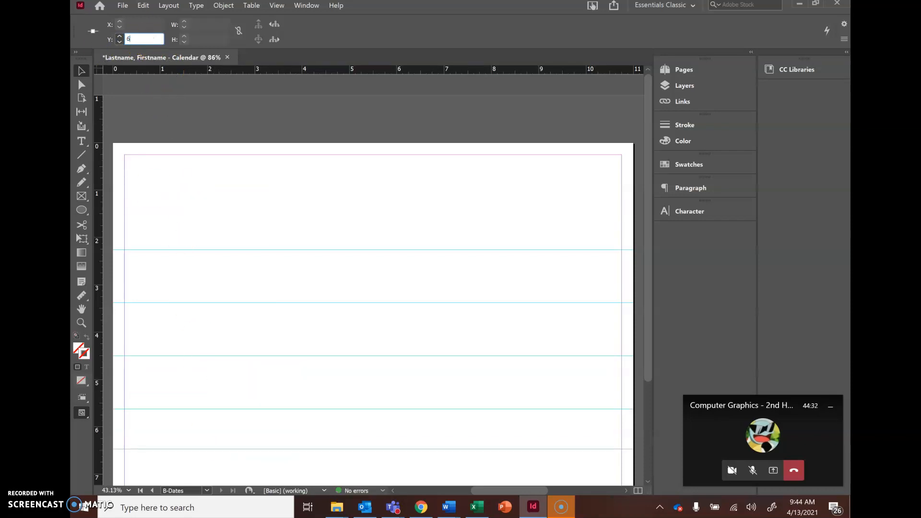
pyautogui.write('.75 in')
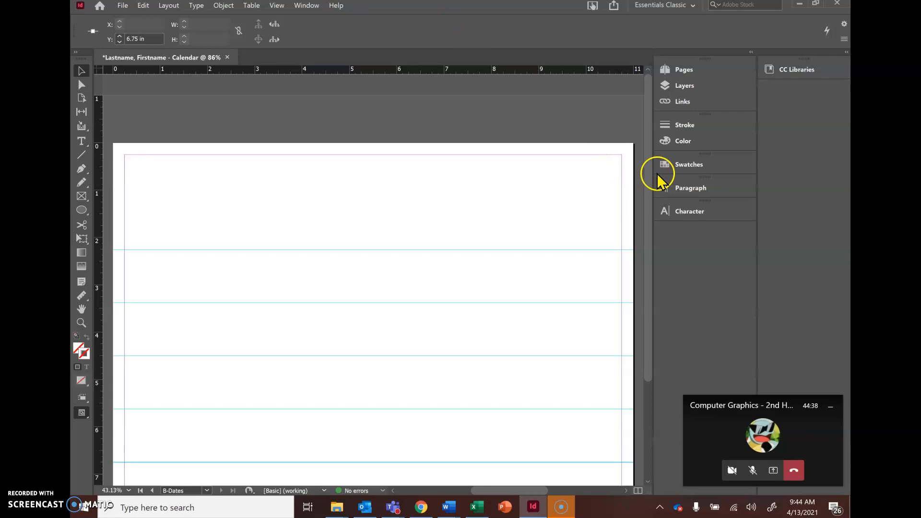
# Drag out vertical guides and set their X positions to 1.925, 3.3 and 4.75 in.
pyautogui.scroll(-3)
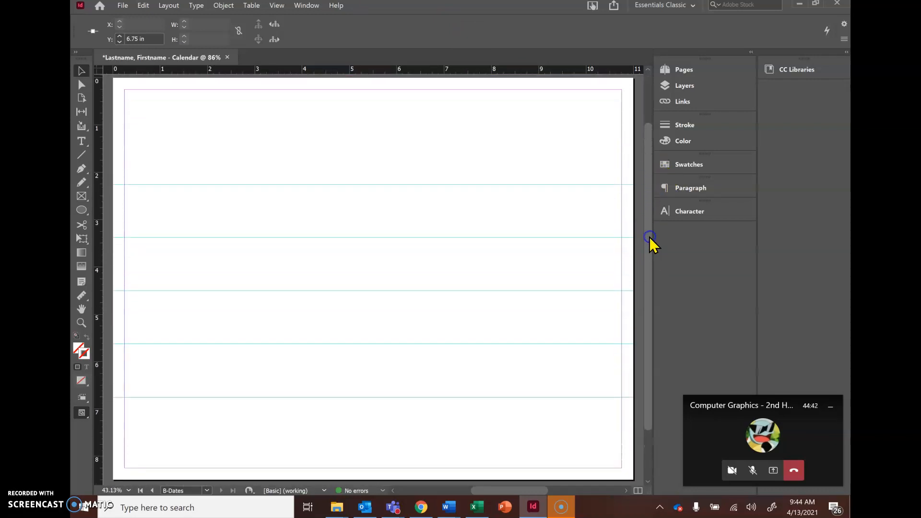
pyautogui.moveTo(177, 244)
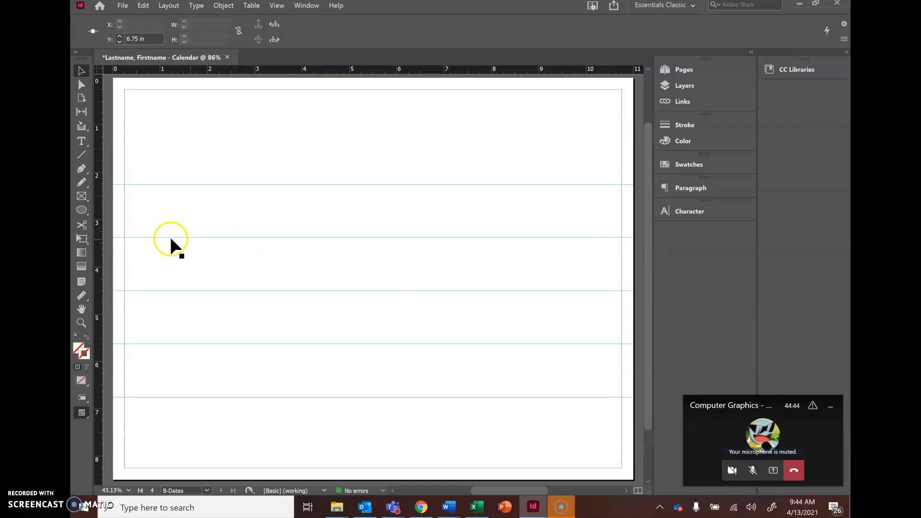
pyautogui.moveTo(100, 248)
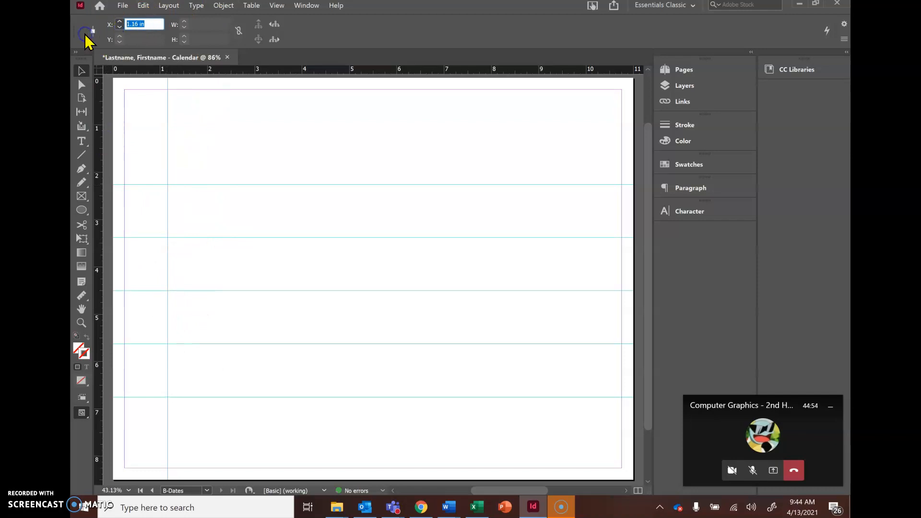
pyautogui.moveTo(92, 31)
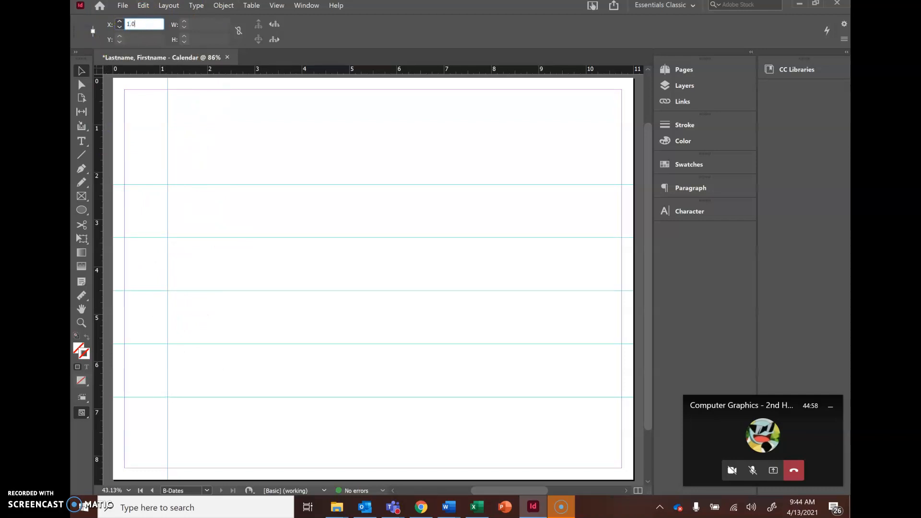
pyautogui.write('1.925')
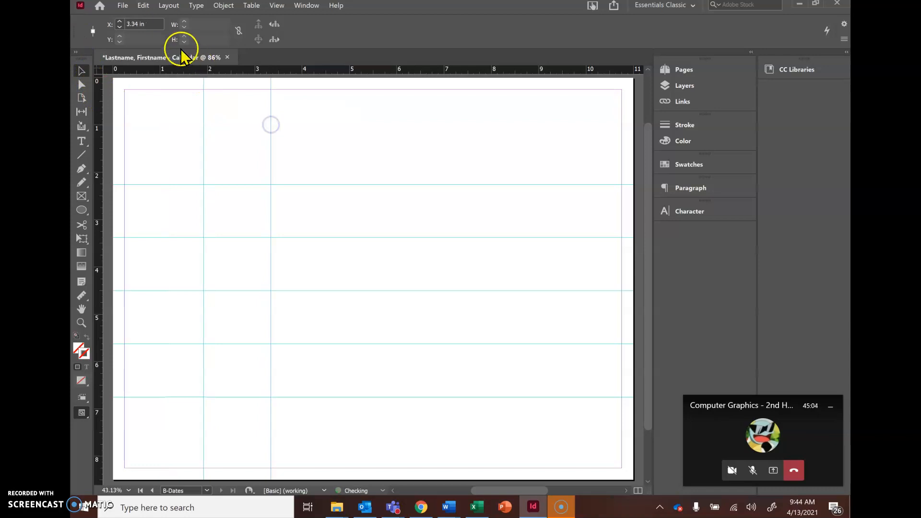
pyautogui.click(143, 23)
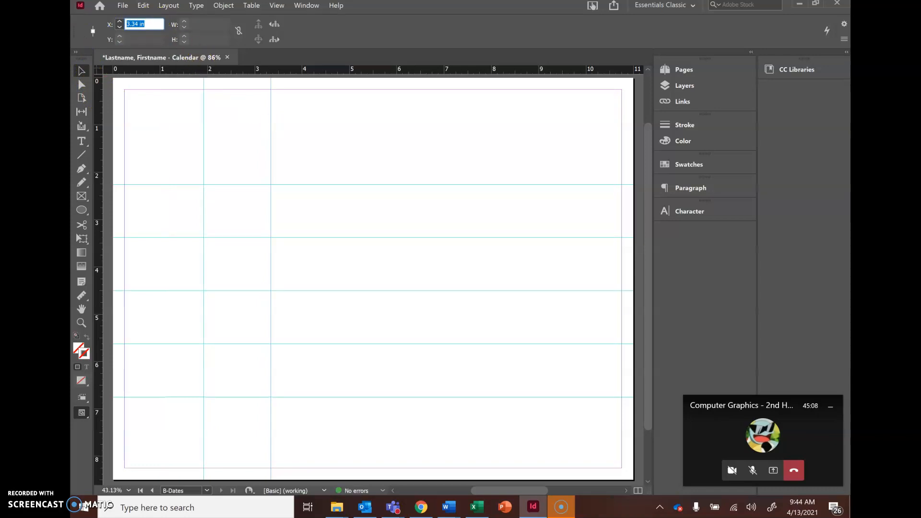
pyautogui.write('3.3')
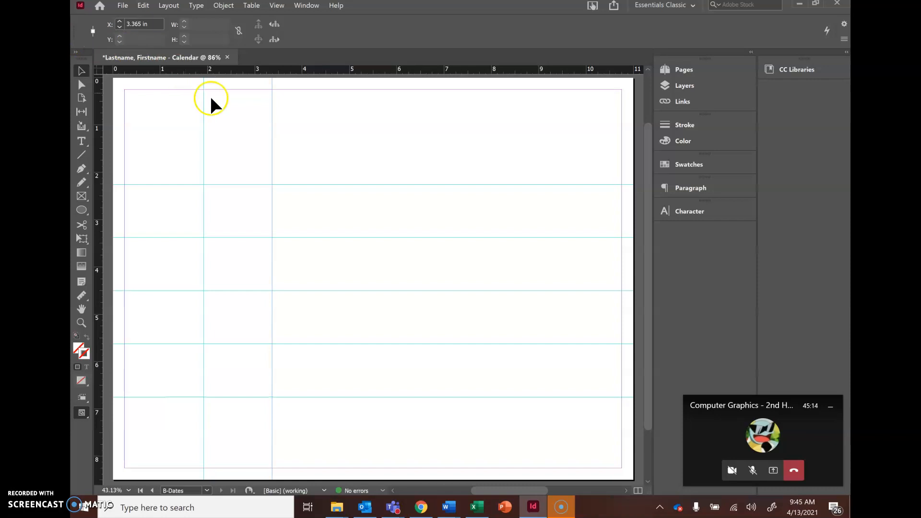
pyautogui.moveTo(210, 98); pyautogui.dragTo(262, 160)
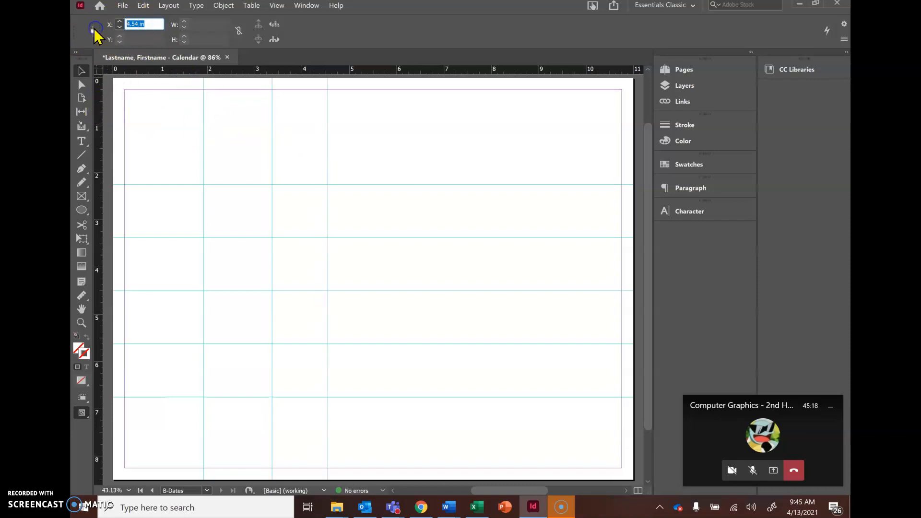
pyautogui.write('4')
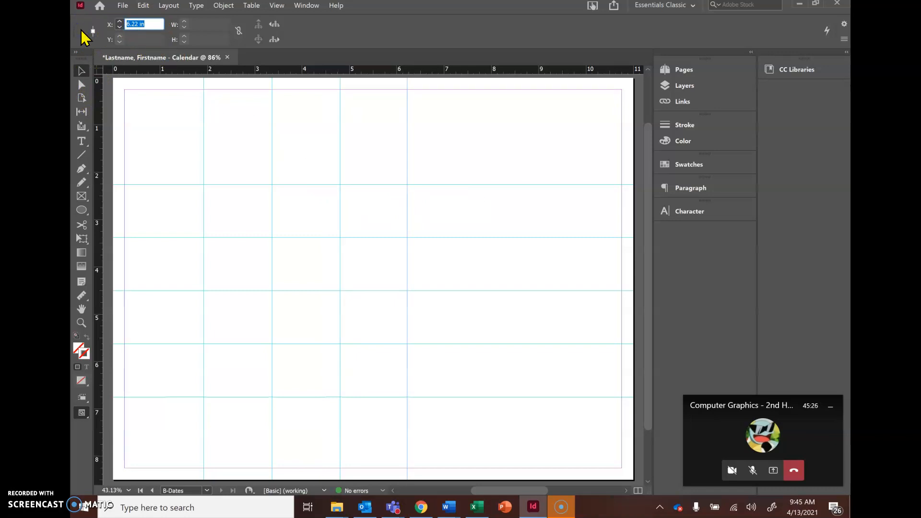
# Place the remaining vertical guides at X 6.2, 7.6 and 9.08 in.
pyautogui.write('6.2')
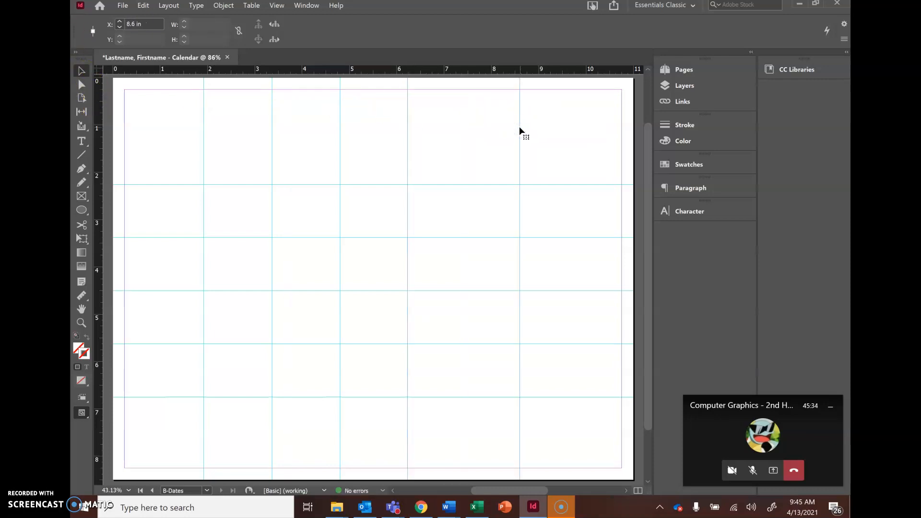
pyautogui.click(141, 23)
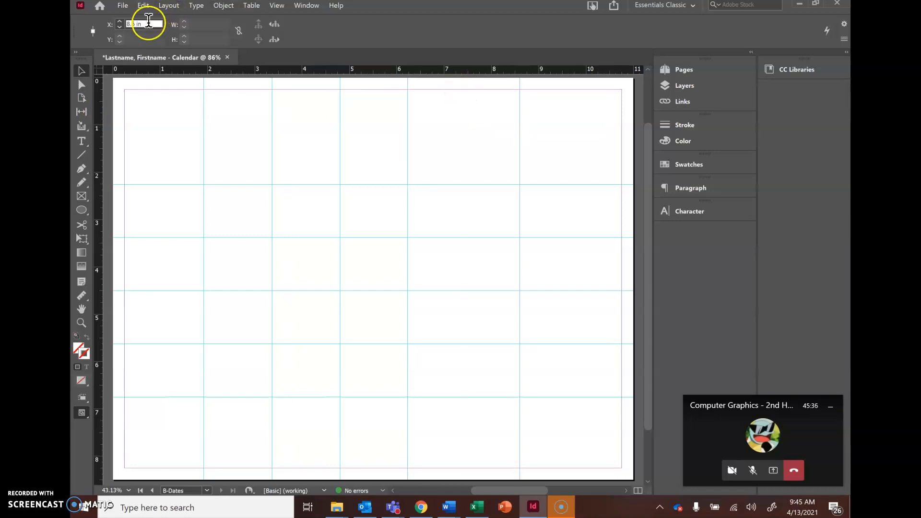
pyautogui.write('7')
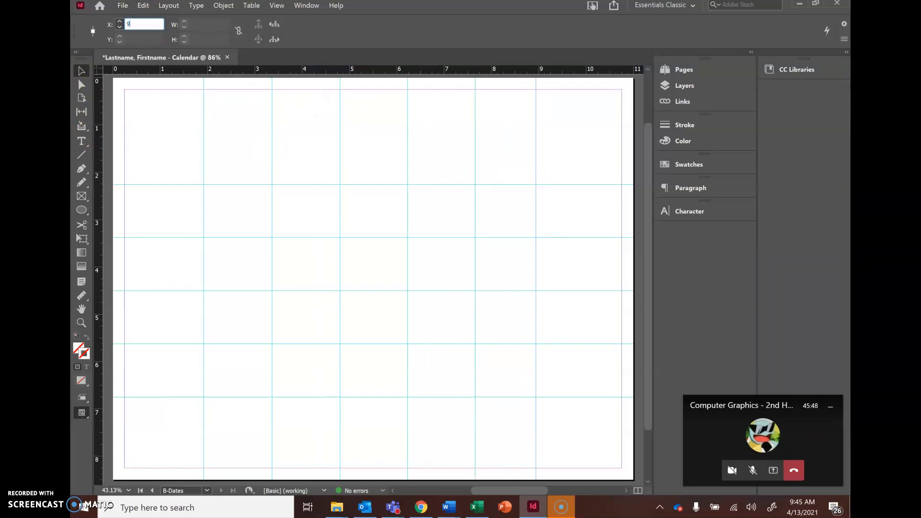
pyautogui.write('.0875 in')
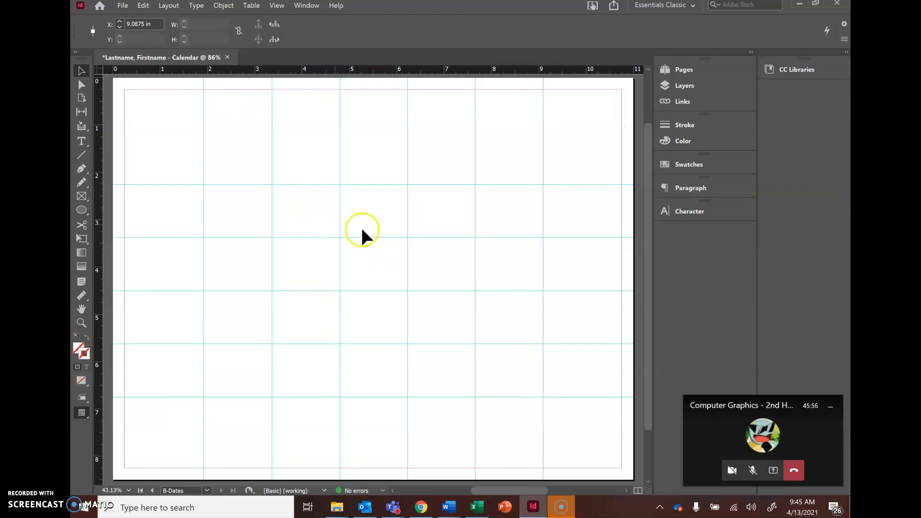
pyautogui.moveTo(417, 232)
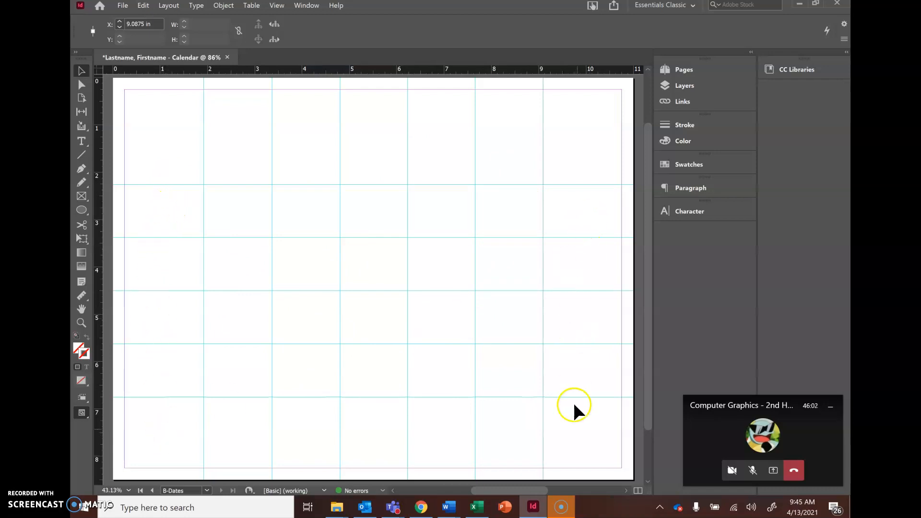
pyautogui.moveTo(609, 213)
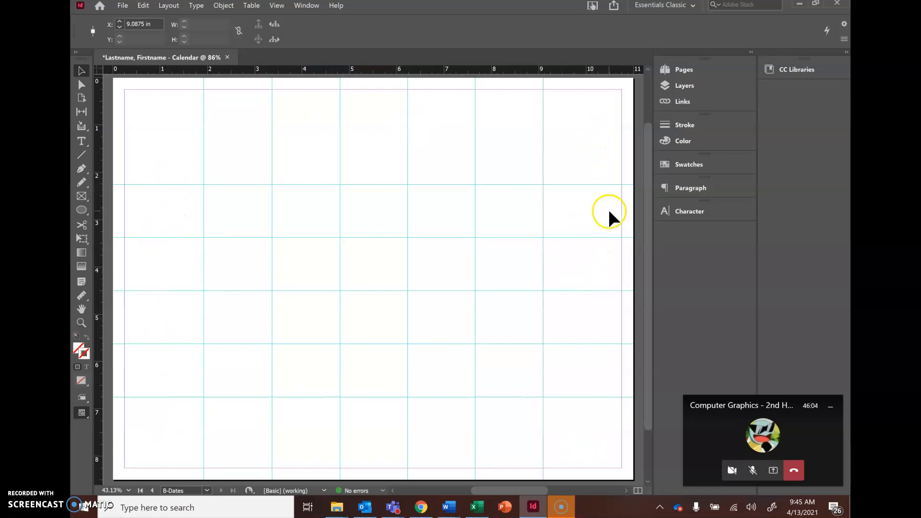
pyautogui.moveTo(138, 214)
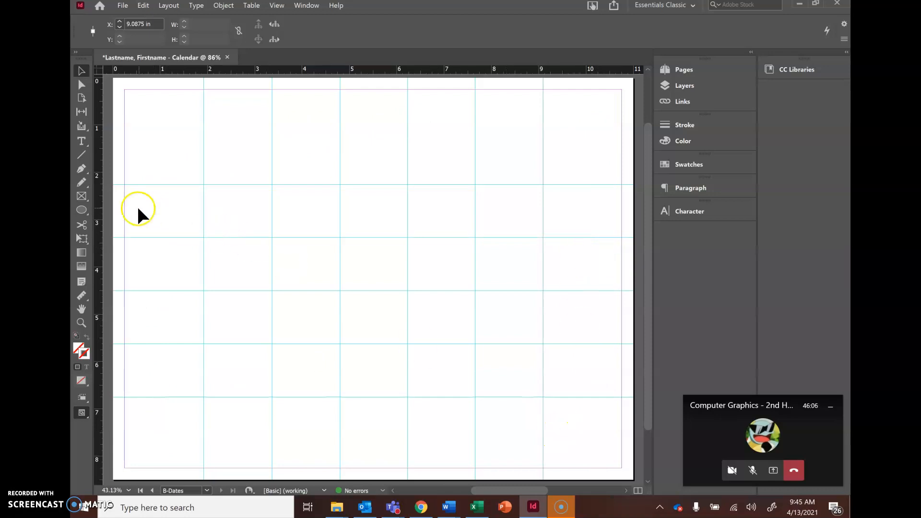
pyautogui.moveTo(494, 143)
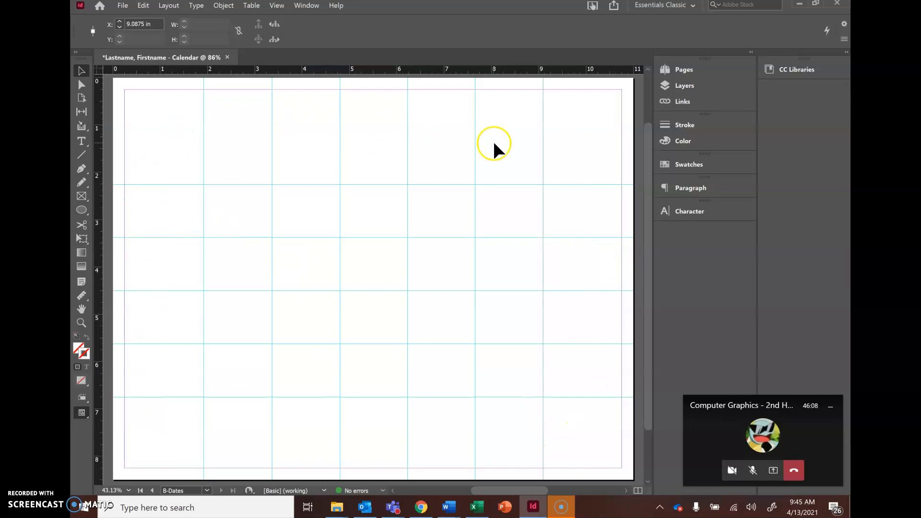
pyautogui.moveTo(561, 182)
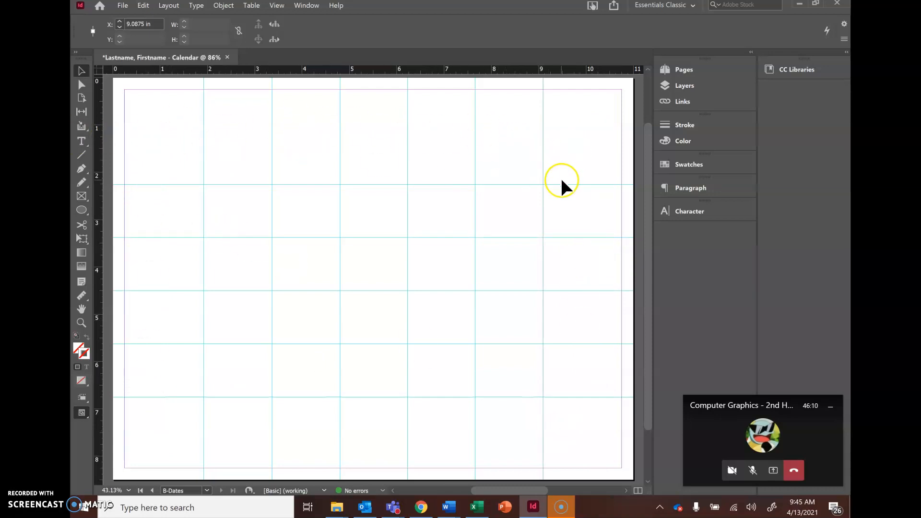
pyautogui.moveTo(563, 188)
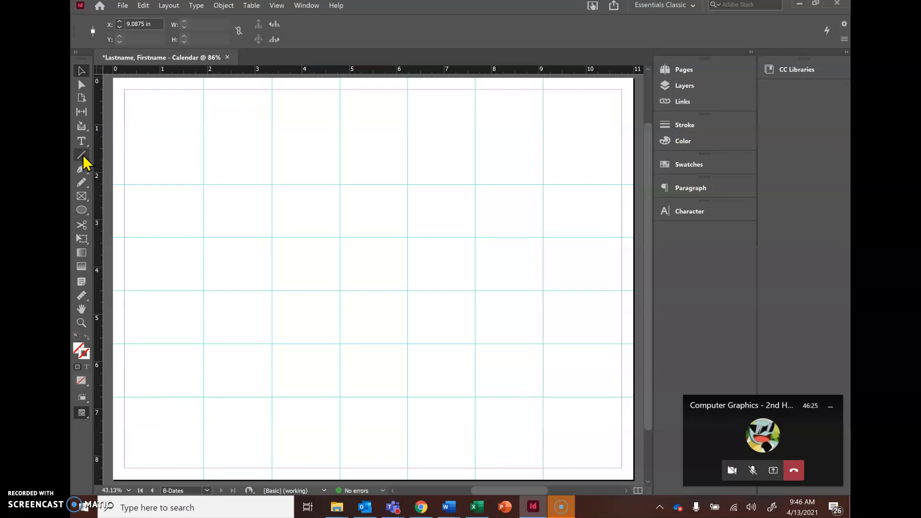
# Switch to the Line tool to draw straight grid lines.
pyautogui.click(81, 155)
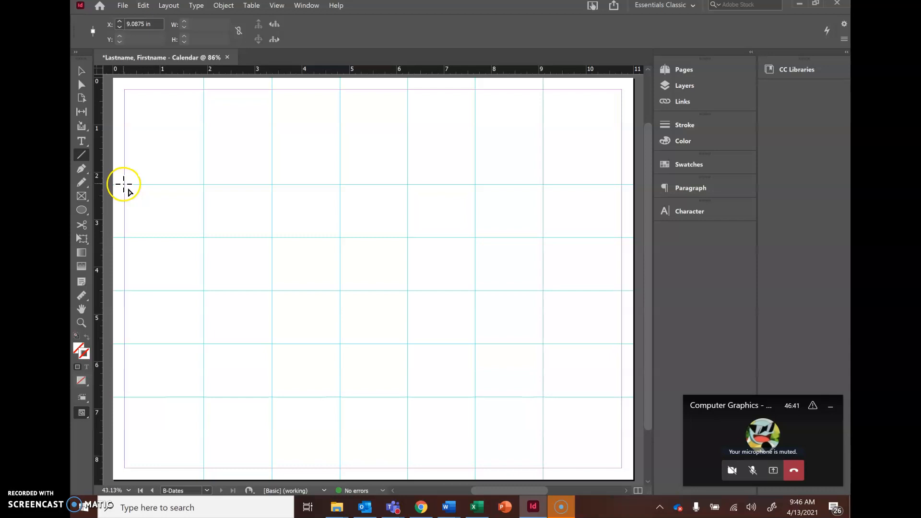
pyautogui.moveTo(125, 185)
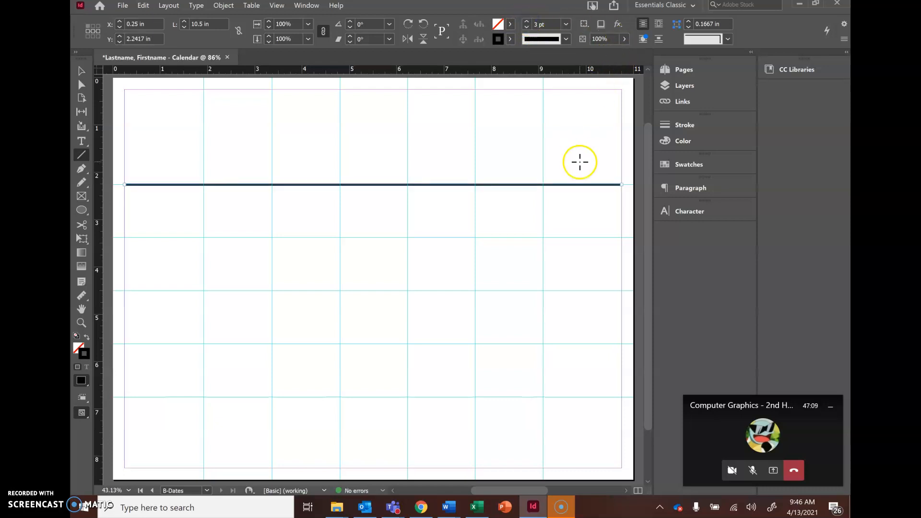
pyautogui.moveTo(127, 237)
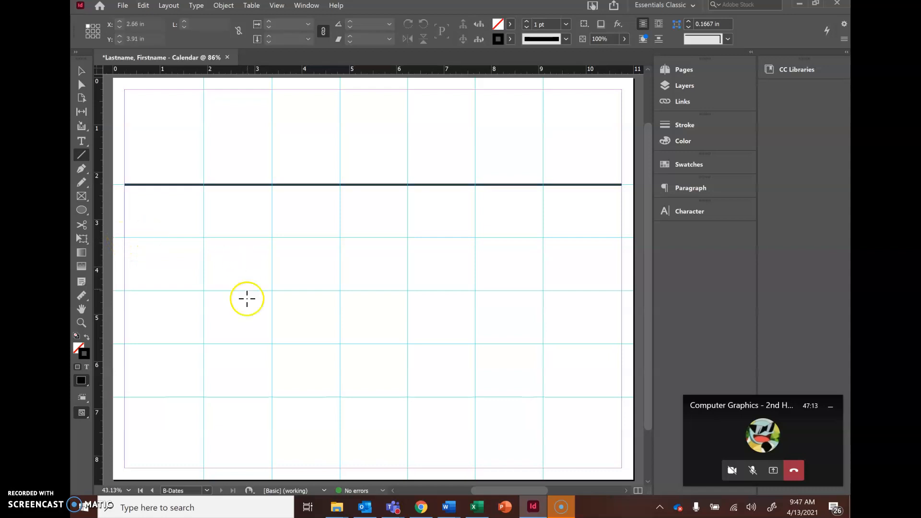
pyautogui.moveTo(124, 240)
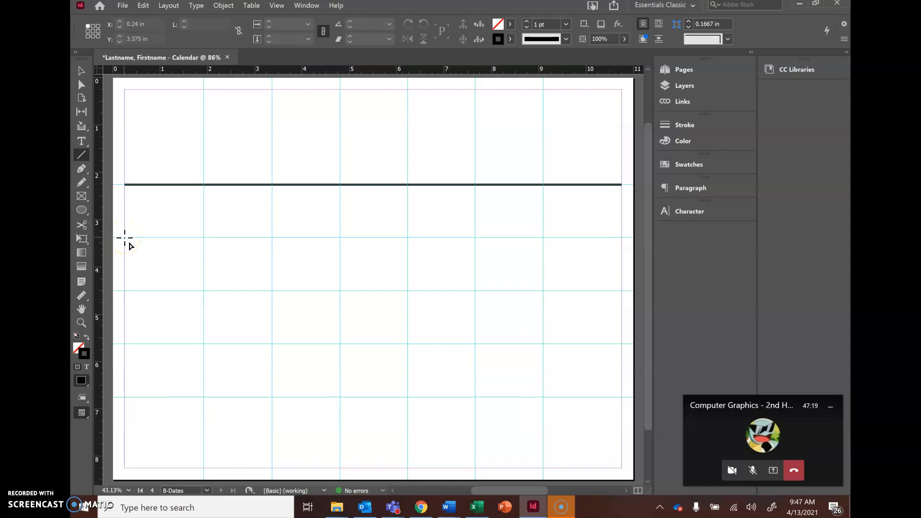
# Draw a horizontal line along the guide near 3 in, declining the Sticky Keys prompt from Shift.
pyautogui.moveTo(125, 238); pyautogui.dragTo(207, 249)
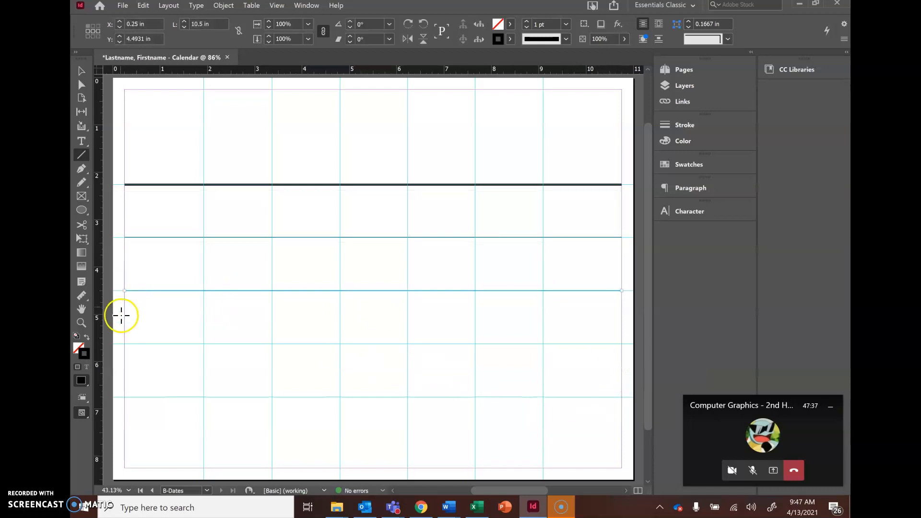
pyautogui.moveTo(126, 345)
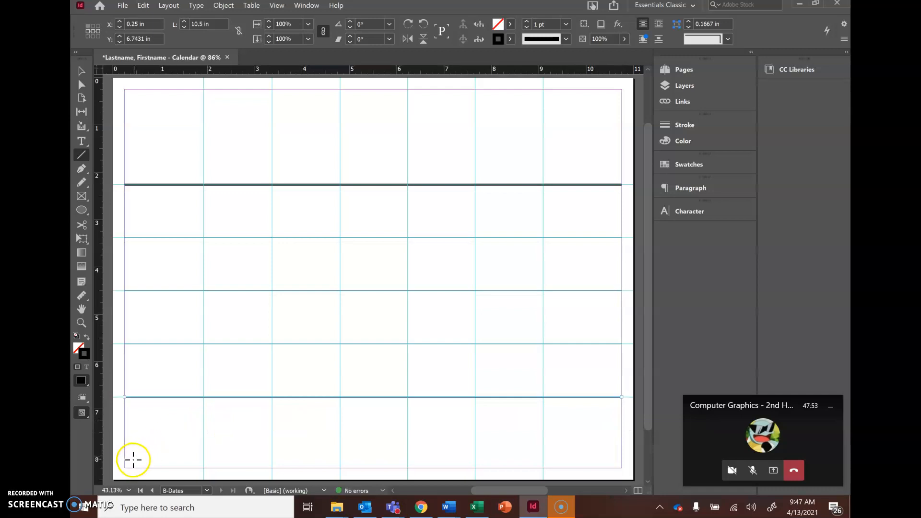
pyautogui.moveTo(126, 467)
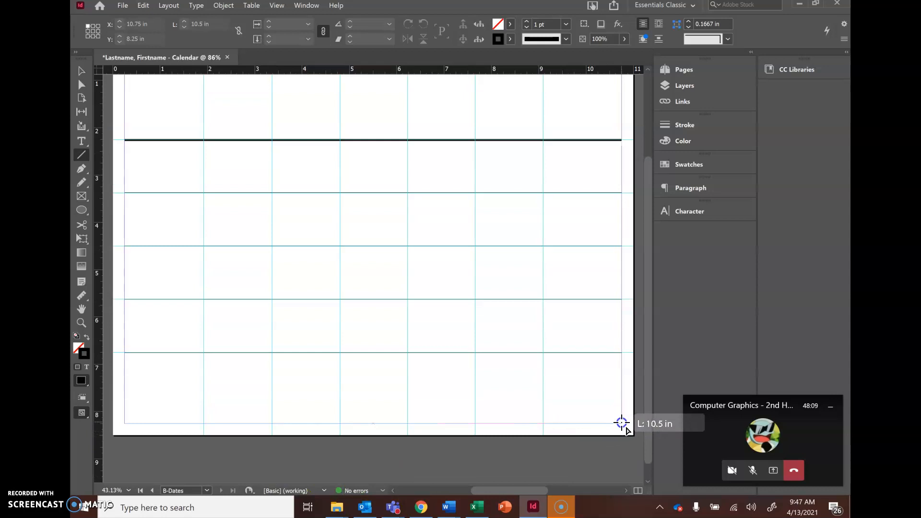
pyautogui.press('shift')
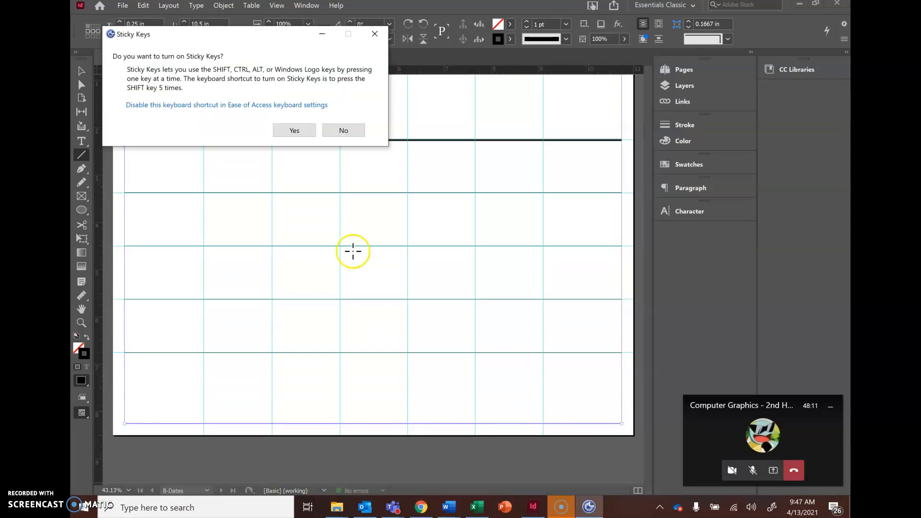
pyautogui.click(343, 130)
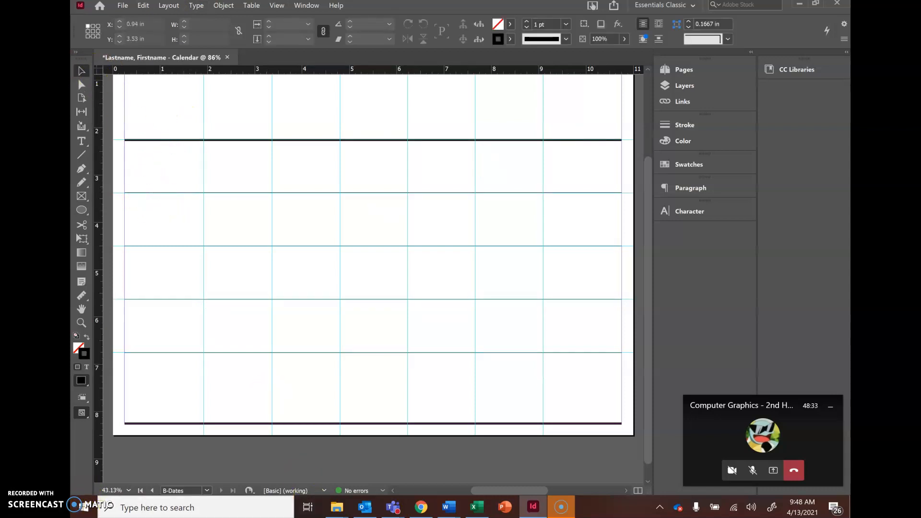
# Set the selected horizontal line's stroke weight to 3 pt.
pyautogui.click(527, 22)
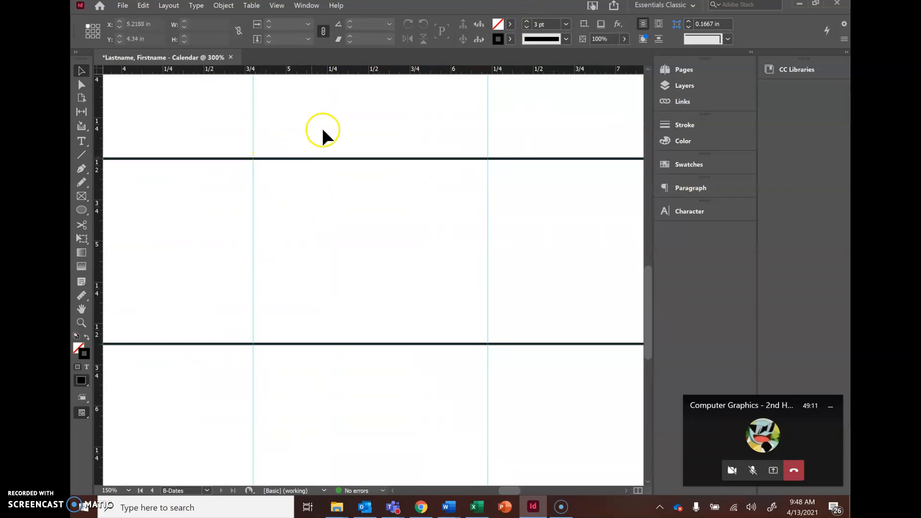
pyautogui.moveTo(658, 258)
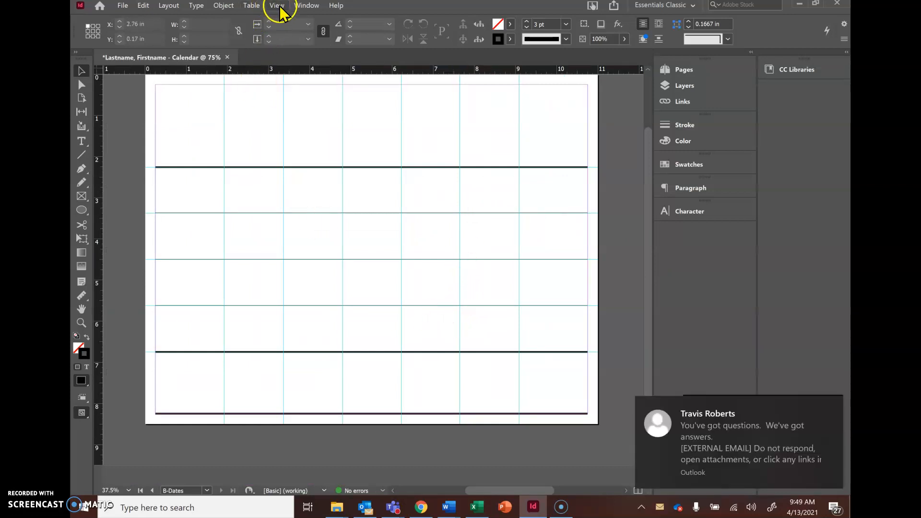
# Hide guides, make the two remaining thin horizontal lines 3 pt, then show guides again.
pyautogui.click(277, 6)
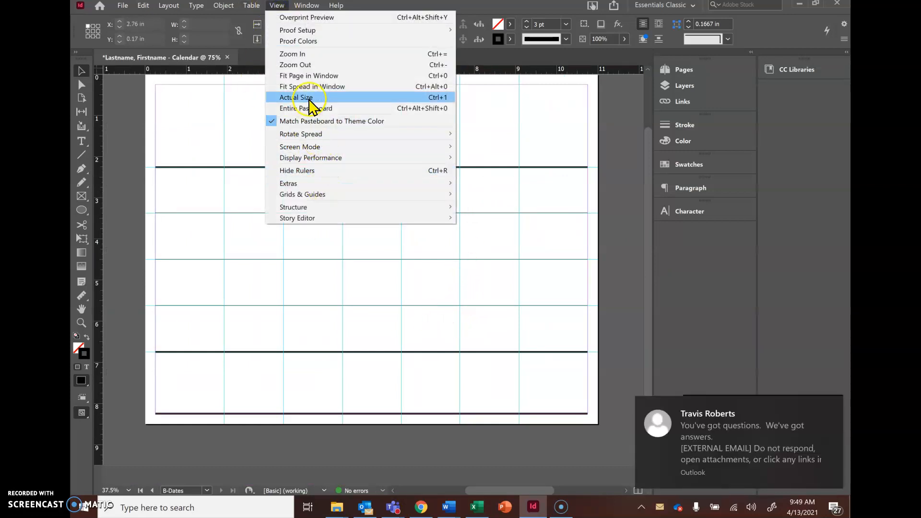
pyautogui.moveTo(349, 134)
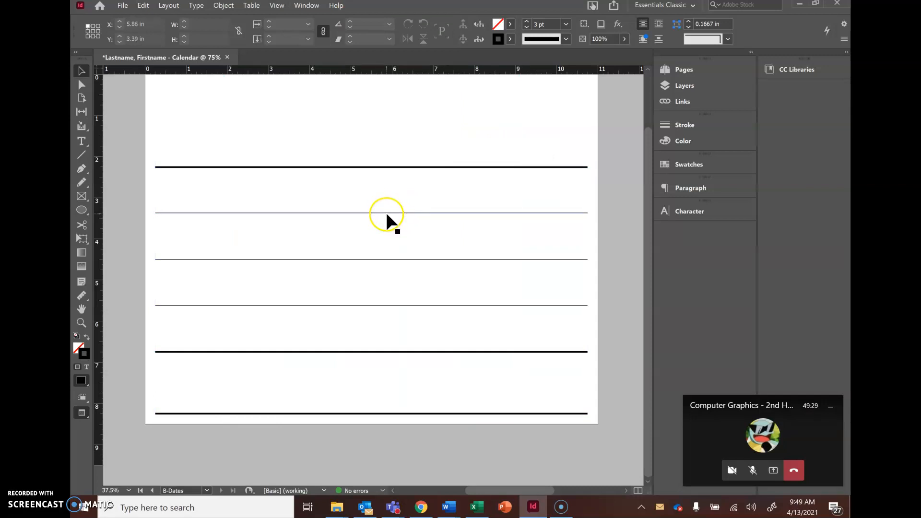
pyautogui.click(386, 213)
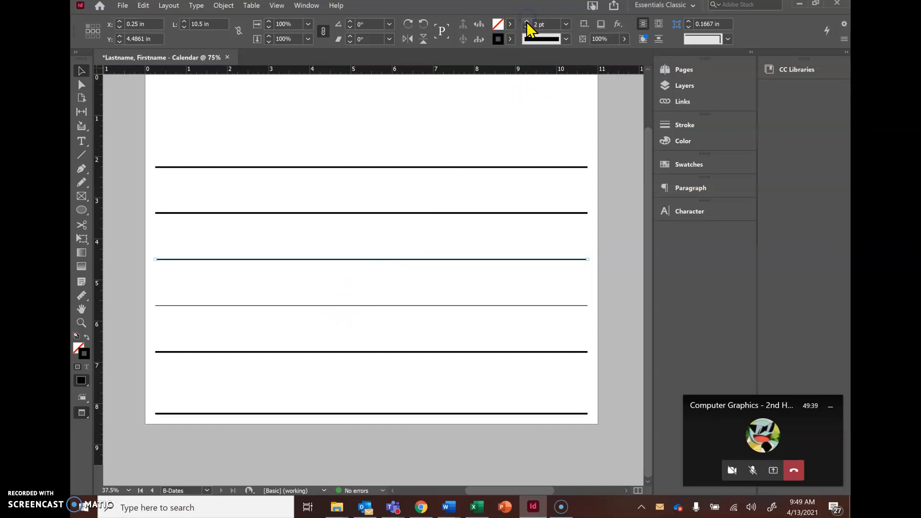
pyautogui.click(561, 22)
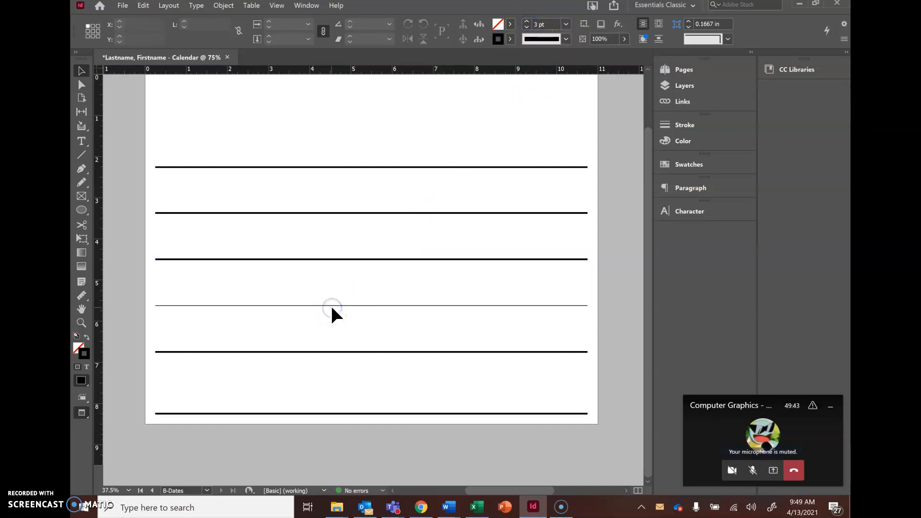
pyautogui.click(332, 306)
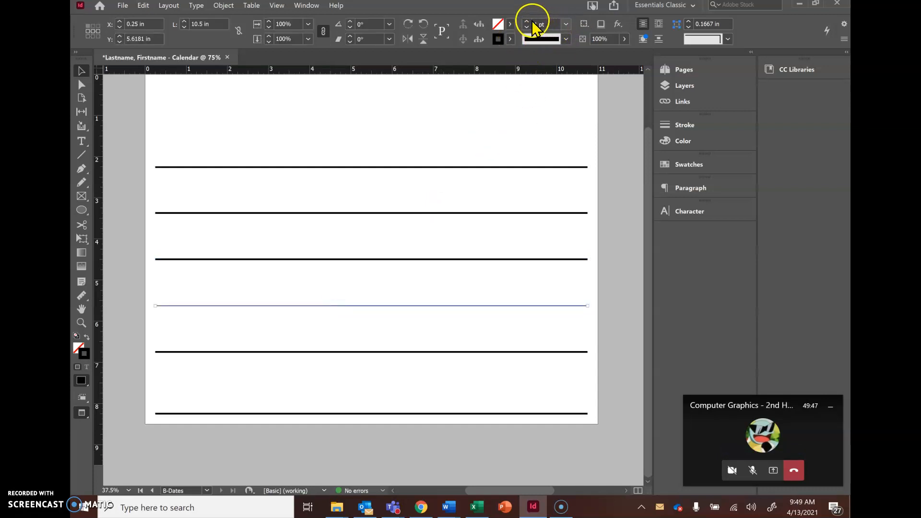
pyautogui.click(527, 22)
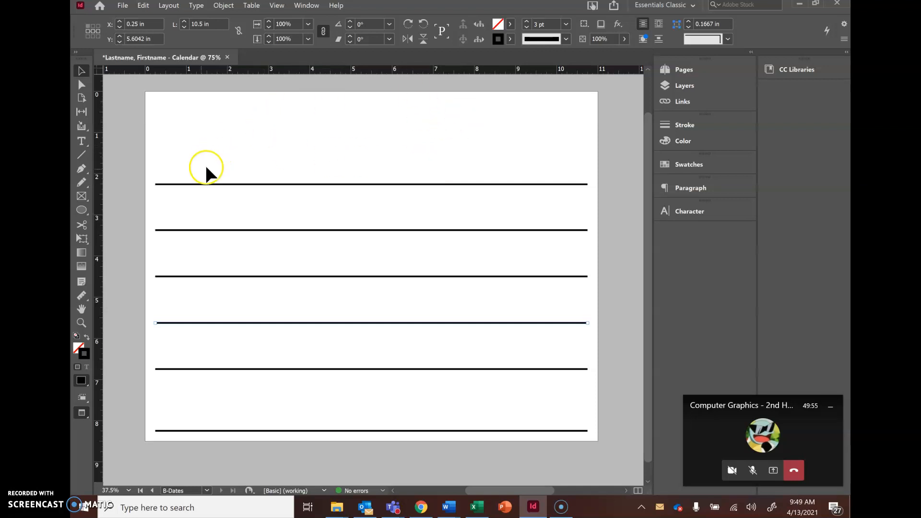
pyautogui.moveTo(344, 80)
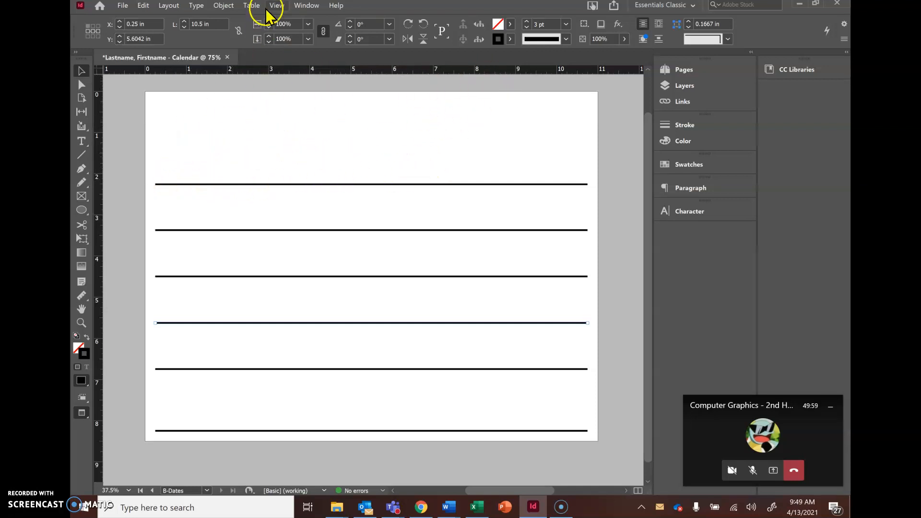
pyautogui.click(276, 6)
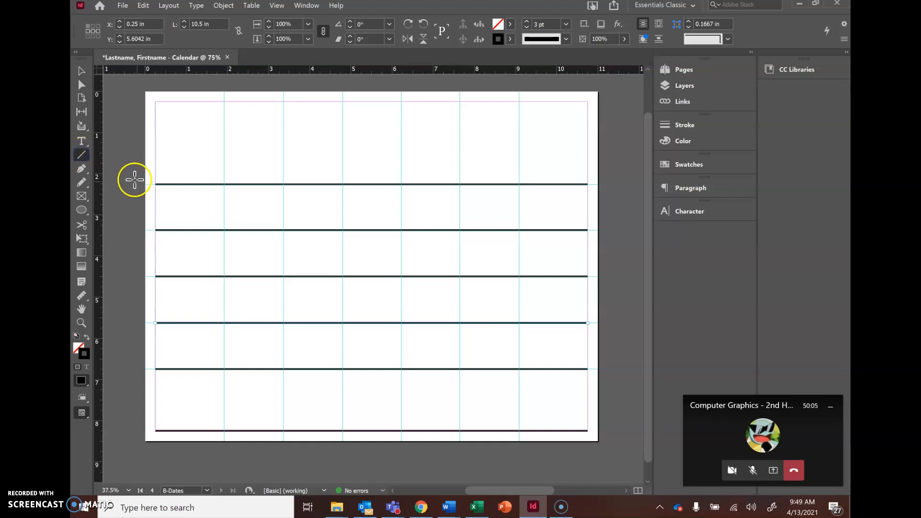
pyautogui.moveTo(158, 186)
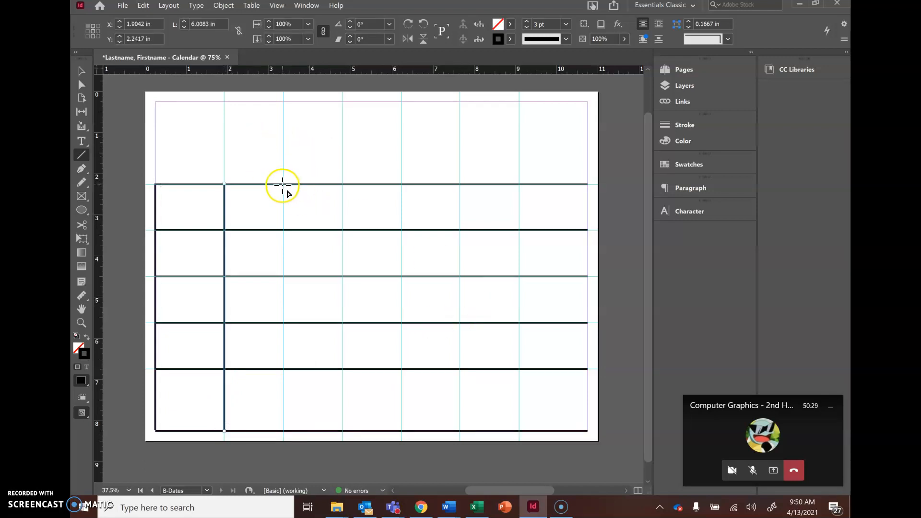
pyautogui.moveTo(284, 183)
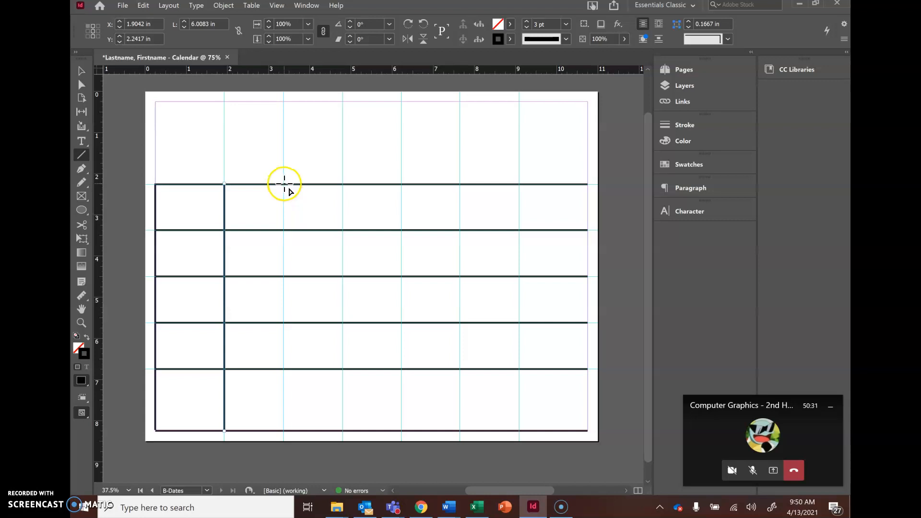
pyautogui.moveTo(285, 185)
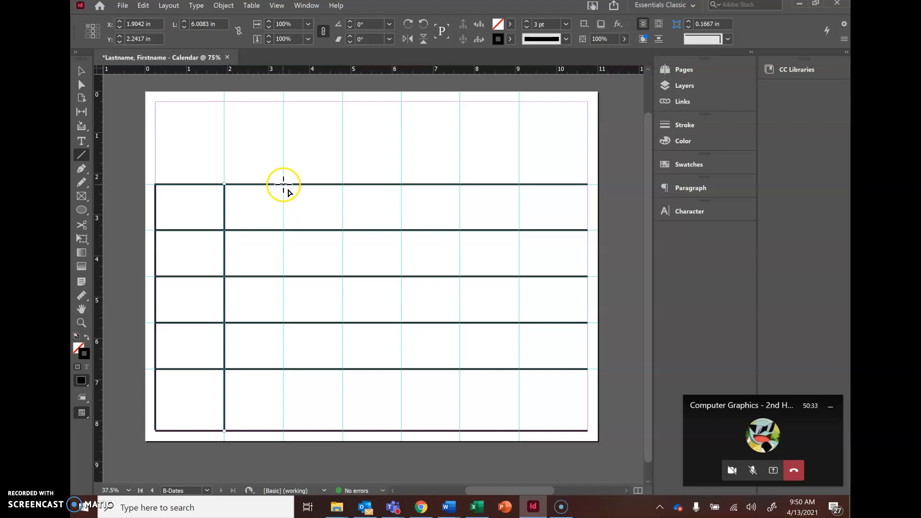
# Draw vertical 3 pt lines down the next column guides through the page middle, declining Sticky Keys.
pyautogui.moveTo(283, 183); pyautogui.dragTo(283, 427)
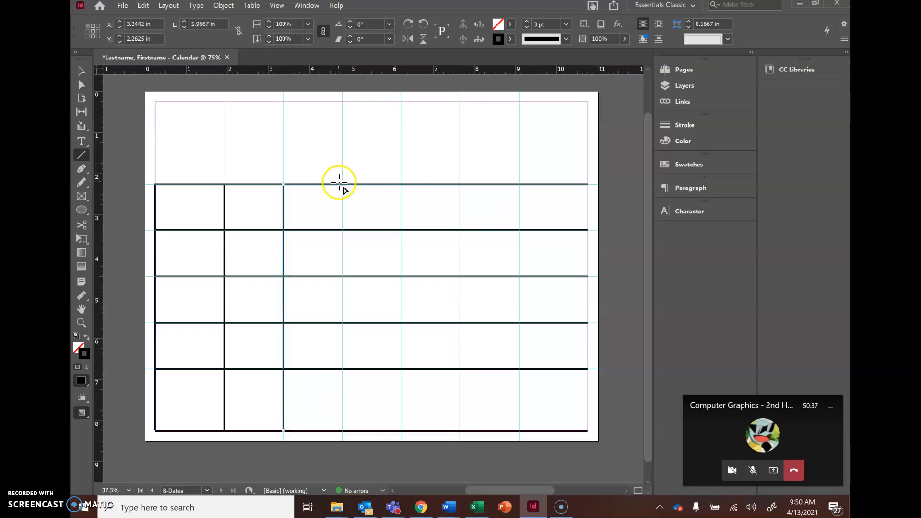
pyautogui.moveTo(339, 183); pyautogui.dragTo(367, 308)
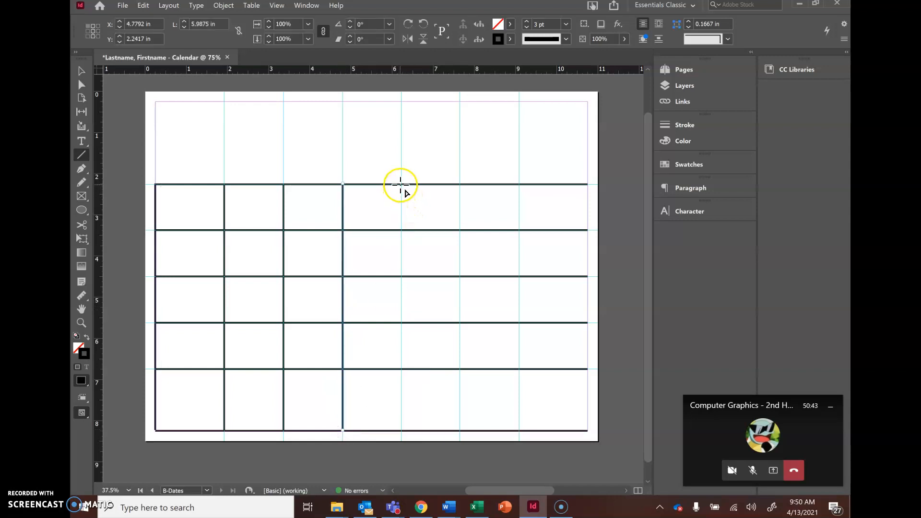
pyautogui.moveTo(401, 185); pyautogui.dragTo(397, 420)
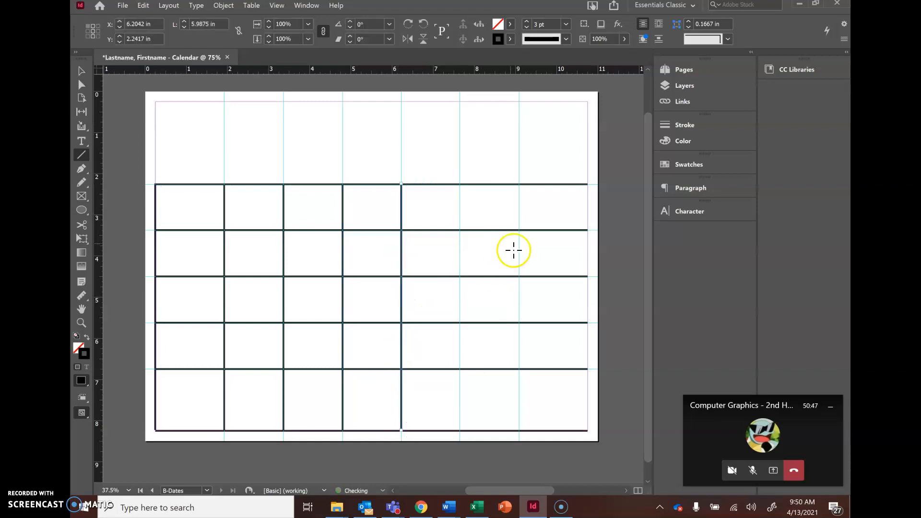
pyautogui.press('shift')
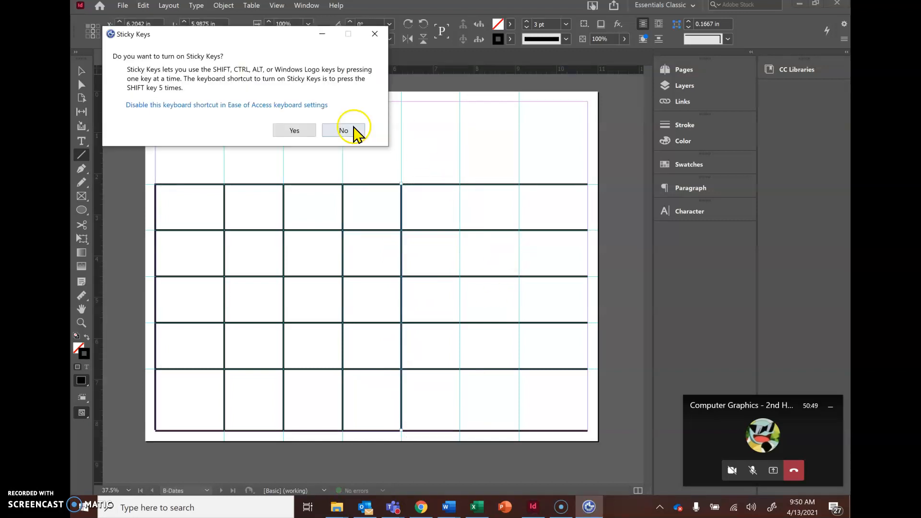
pyautogui.click(343, 129)
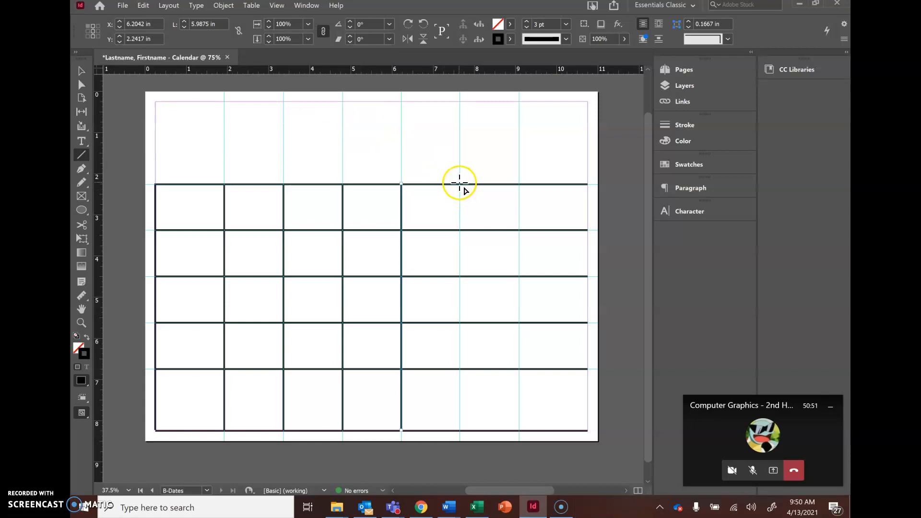
# Draw the remaining vertical lines down the last column guides and the grid's right edge.
pyautogui.moveTo(460, 183); pyautogui.dragTo(457, 326)
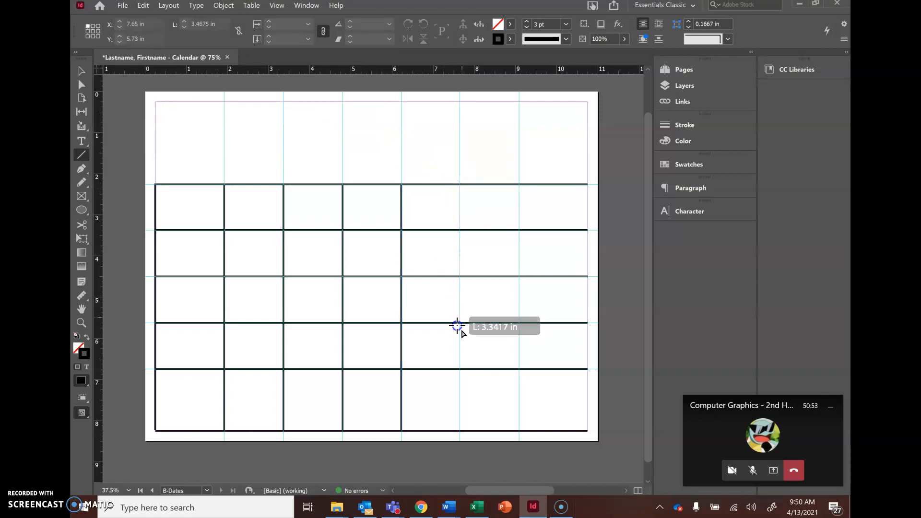
pyautogui.moveTo(457, 327); pyautogui.dragTo(462, 431)
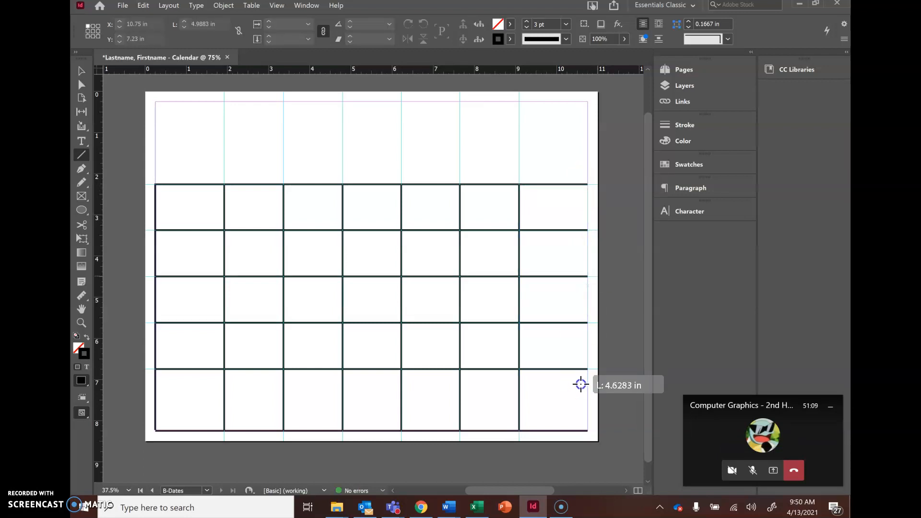
pyautogui.moveTo(580, 384); pyautogui.dragTo(586, 433)
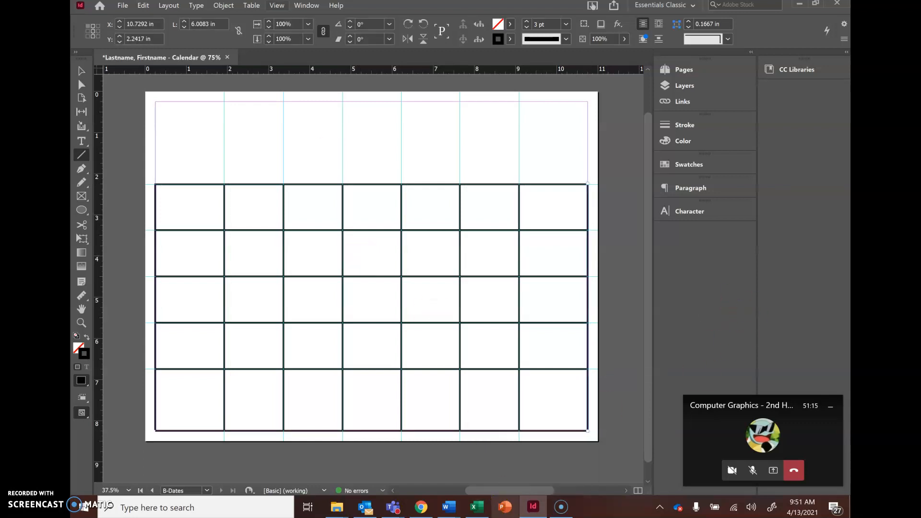
pyautogui.click(277, 5)
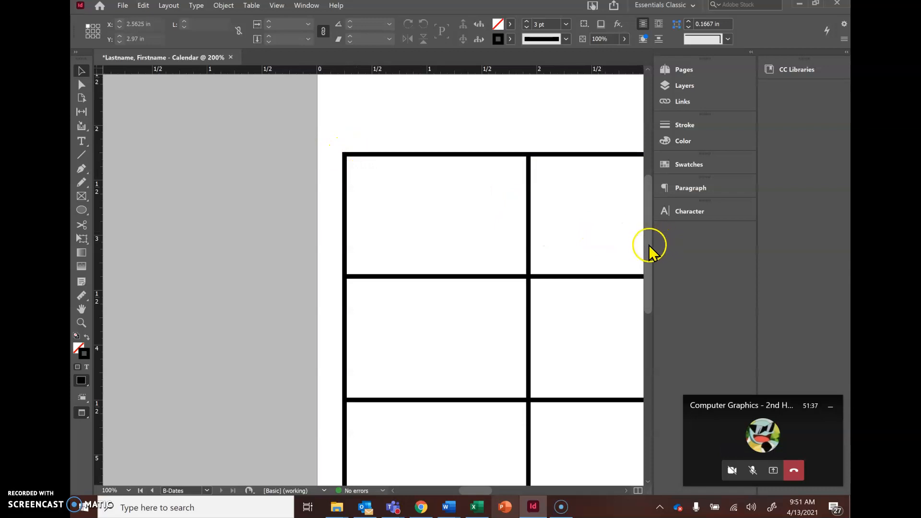
pyautogui.scroll(-3)
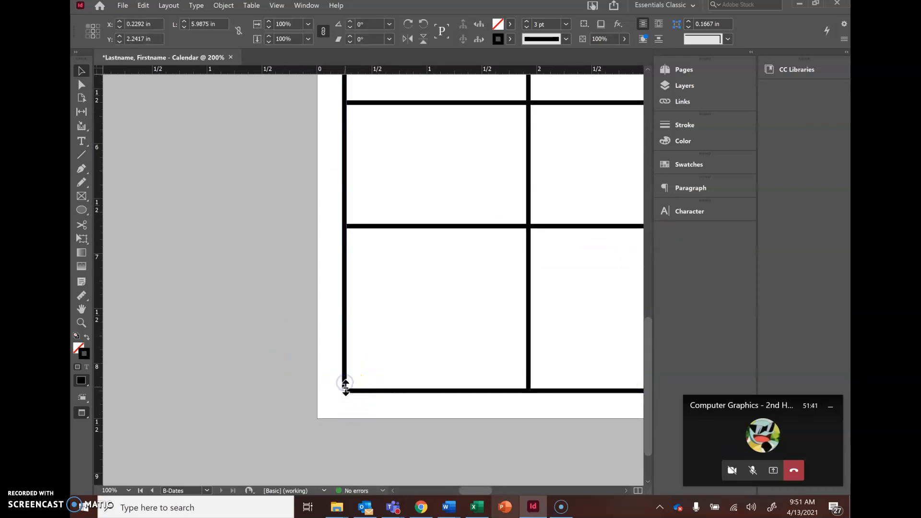
pyautogui.moveTo(345, 382); pyautogui.dragTo(345, 393)
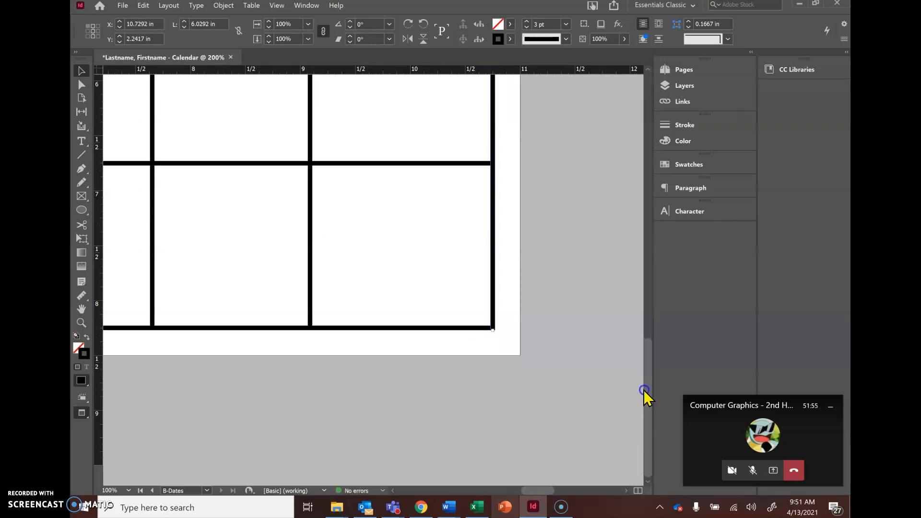
pyautogui.moveTo(644, 390); pyautogui.dragTo(635, 305)
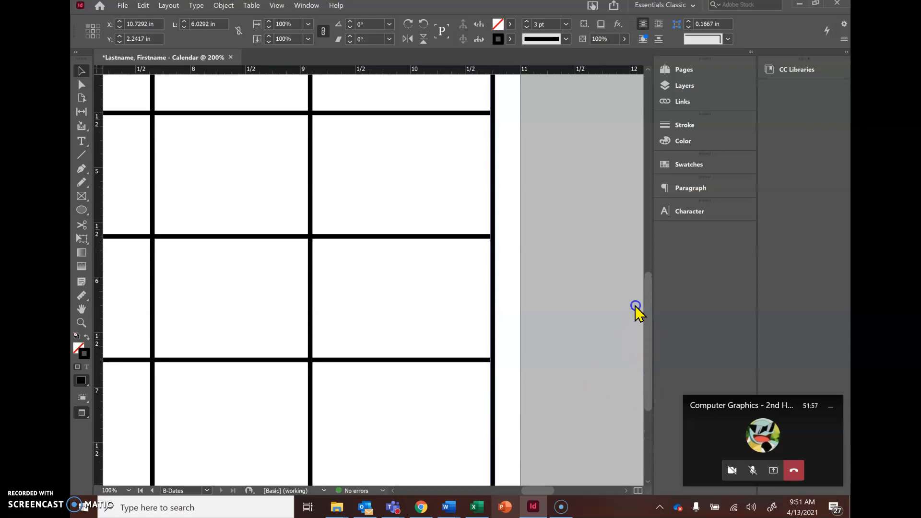